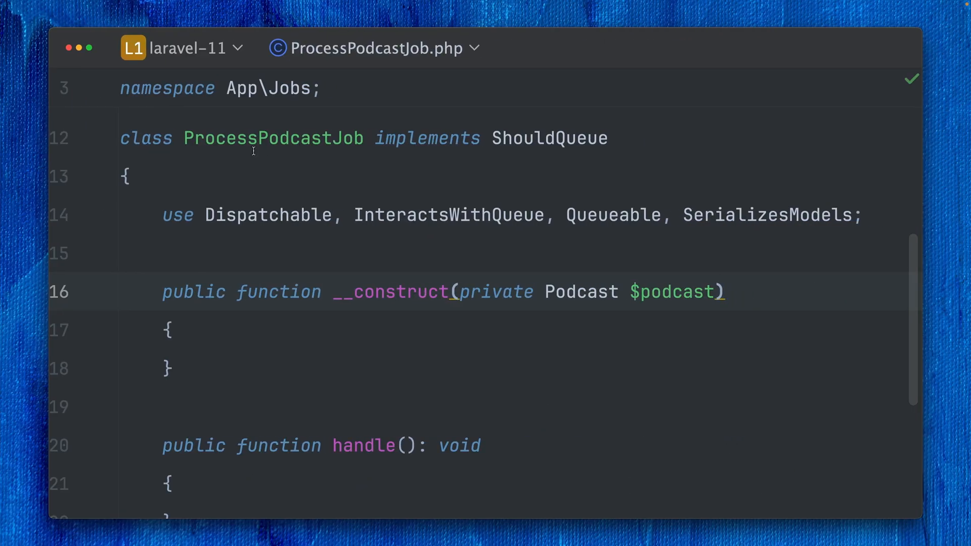
Step: Add public $deleteWhenMissingModels = true; above the ProcessPodcastJob constructor
double_click(272, 138)
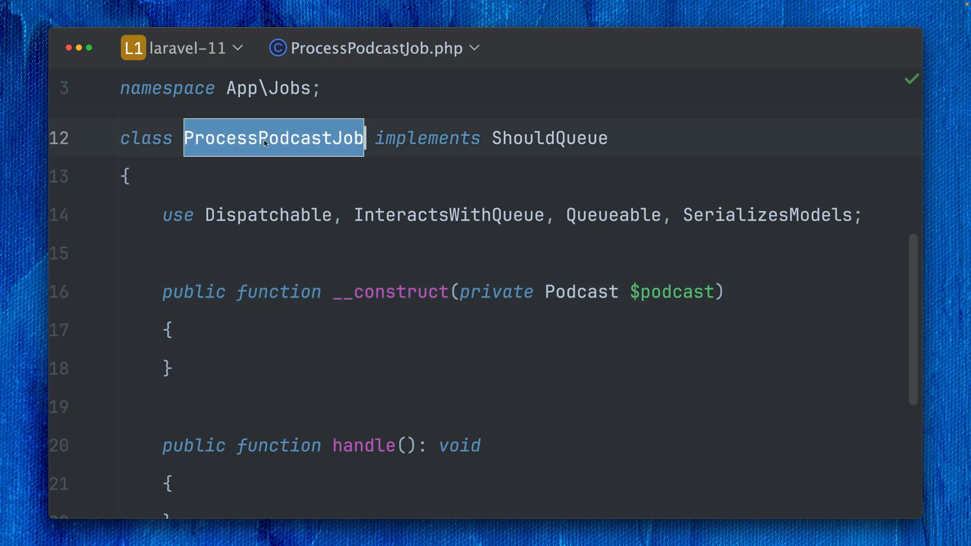
double_click(671, 291)
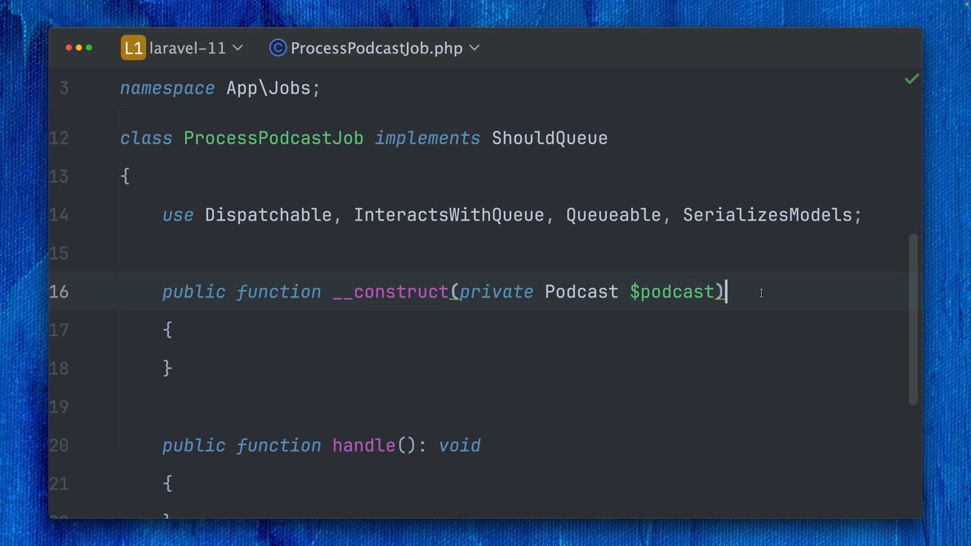
mouse_move(544, 296)
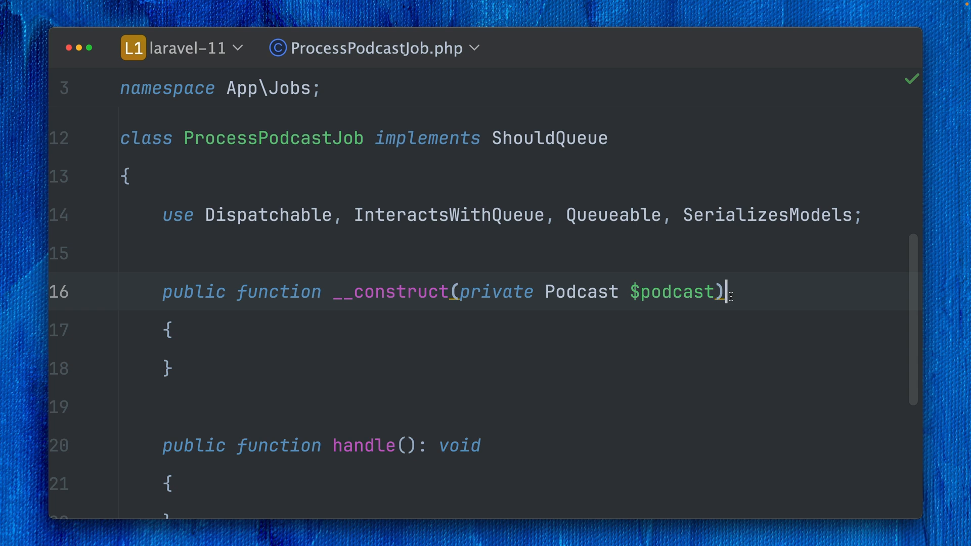
mouse_move(396, 267)
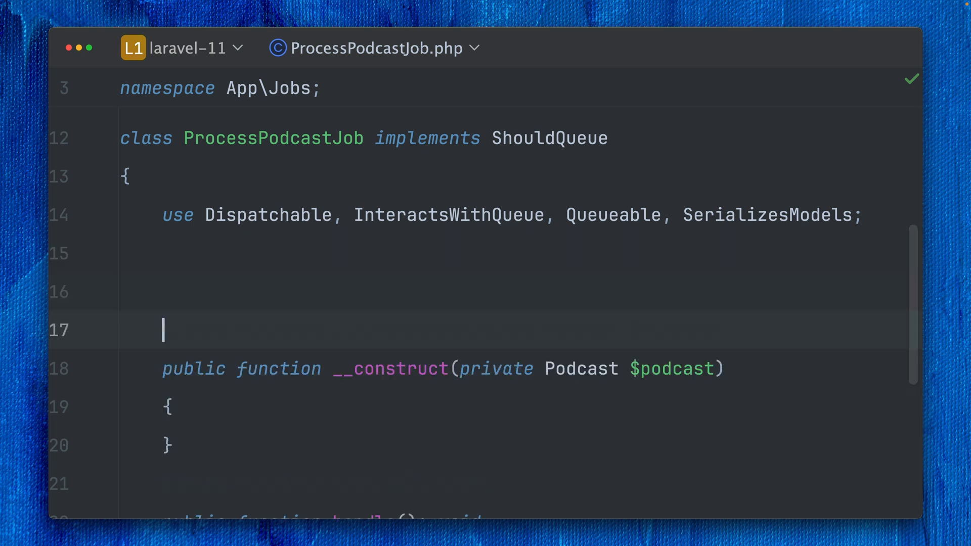
type("public $delet")
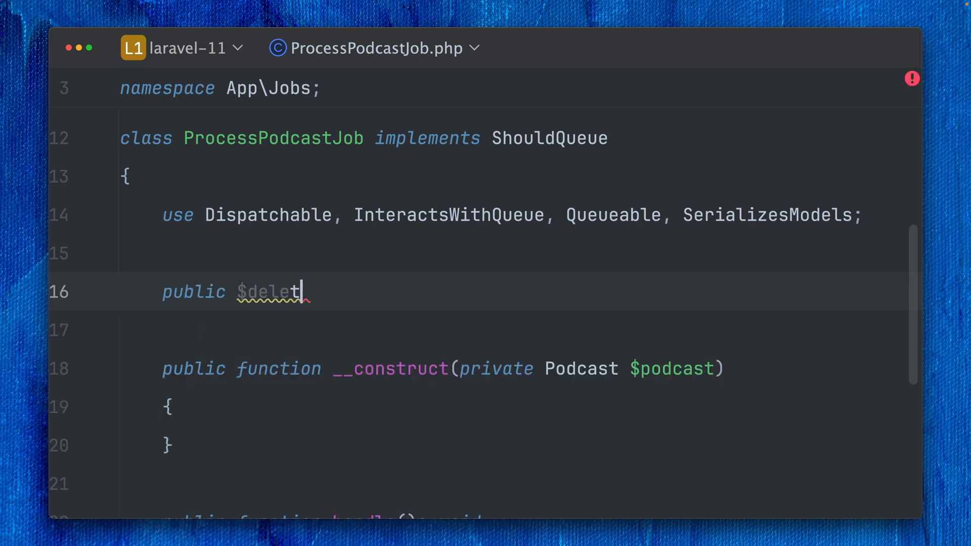
type("eWhenMissi")
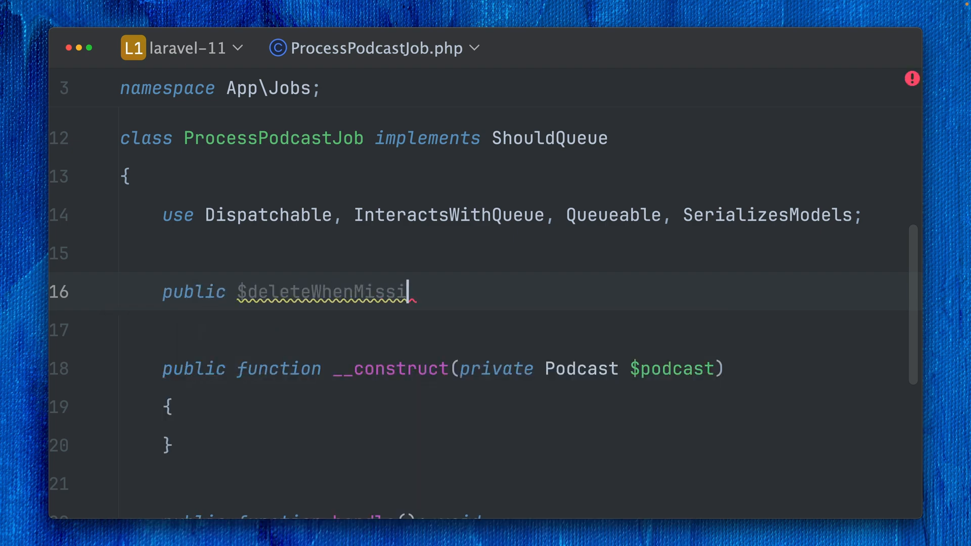
type("ngModels = true;")
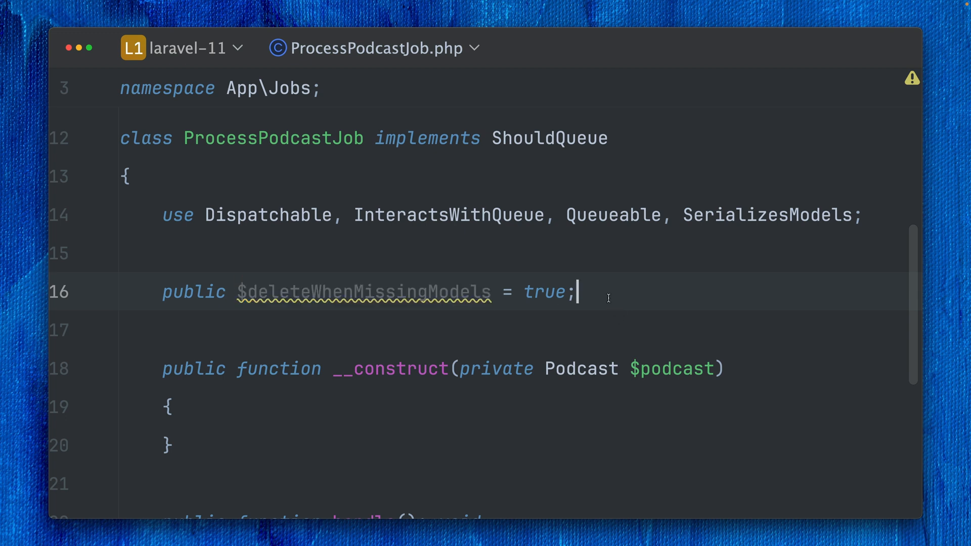
mouse_move(455, 294)
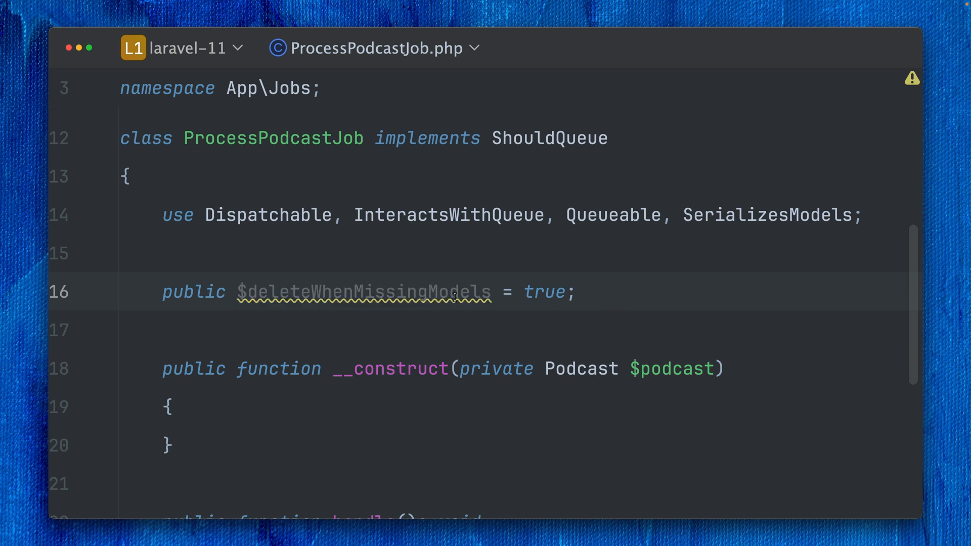
left_click(578, 291)
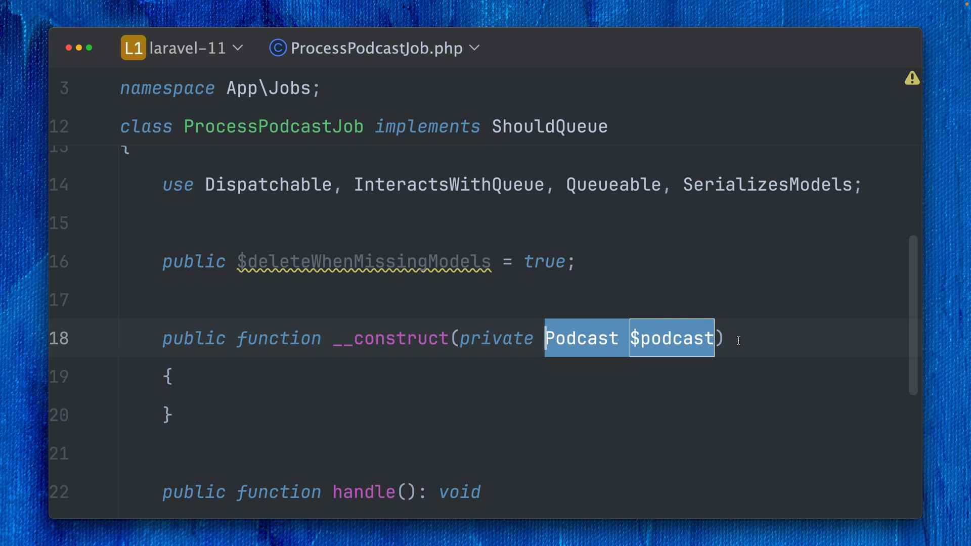
left_click(728, 338)
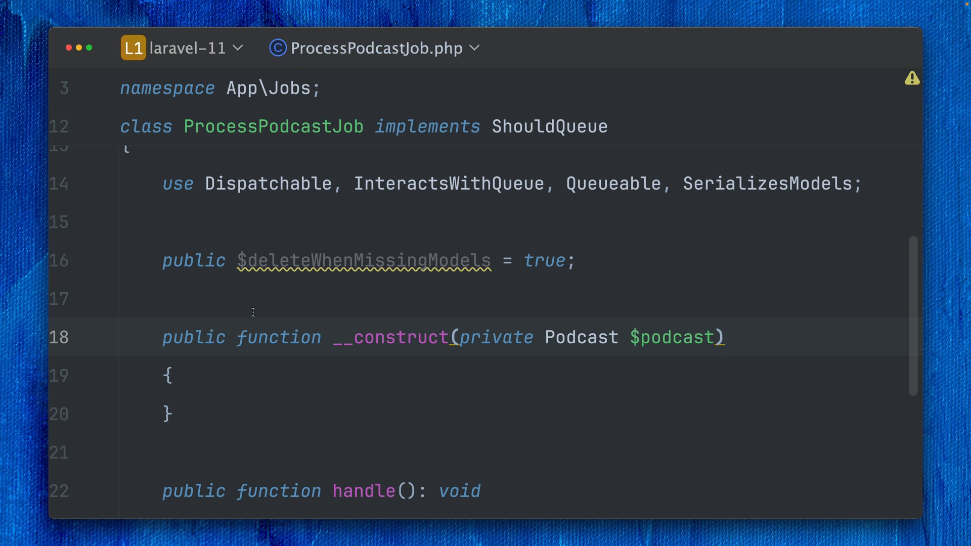
Step: Delete the property line and add a #[DeleteWhenMissingModels] attribute above the class declaration
double_click(362, 259)
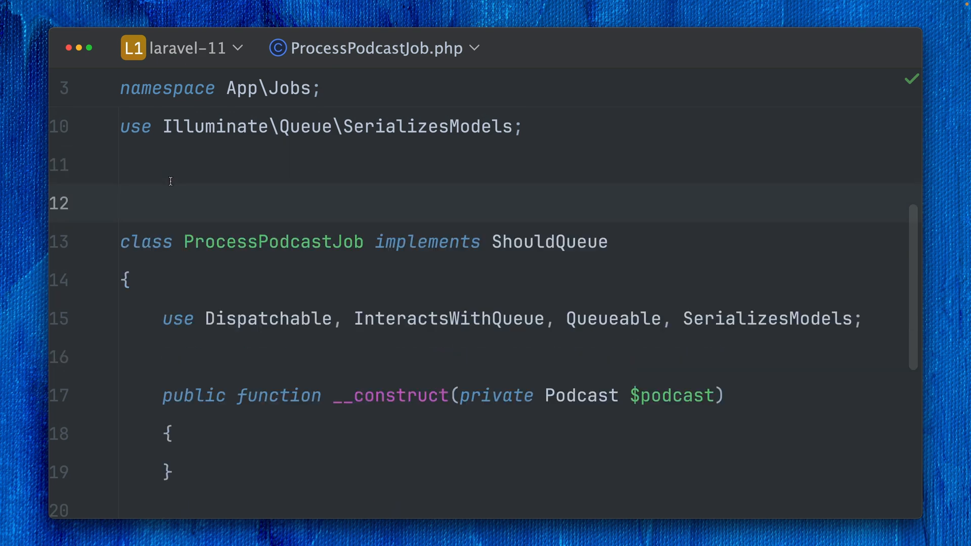
type("#[DeleteWhenMissingModels")
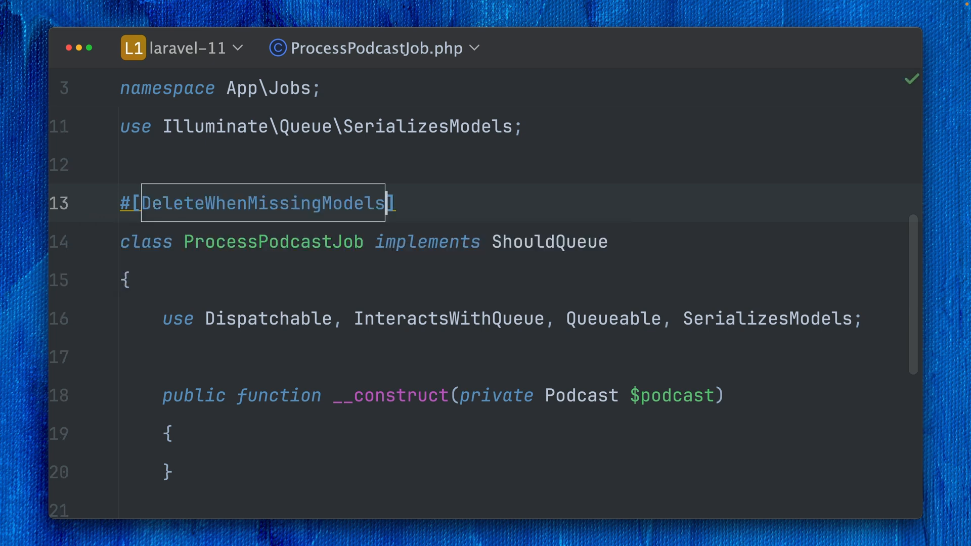
left_click(433, 197)
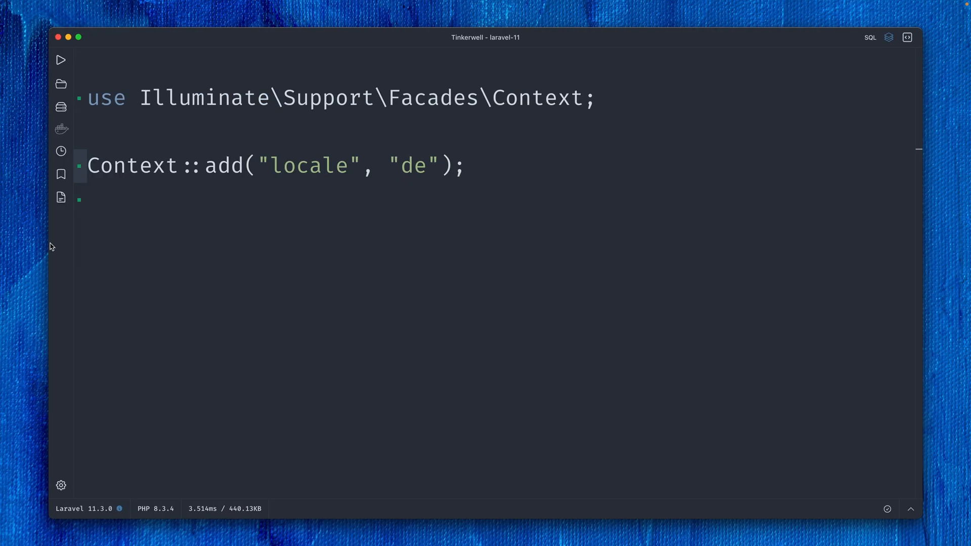
Step: Point out the existing Context::add("locale", "de") call
double_click(130, 165)
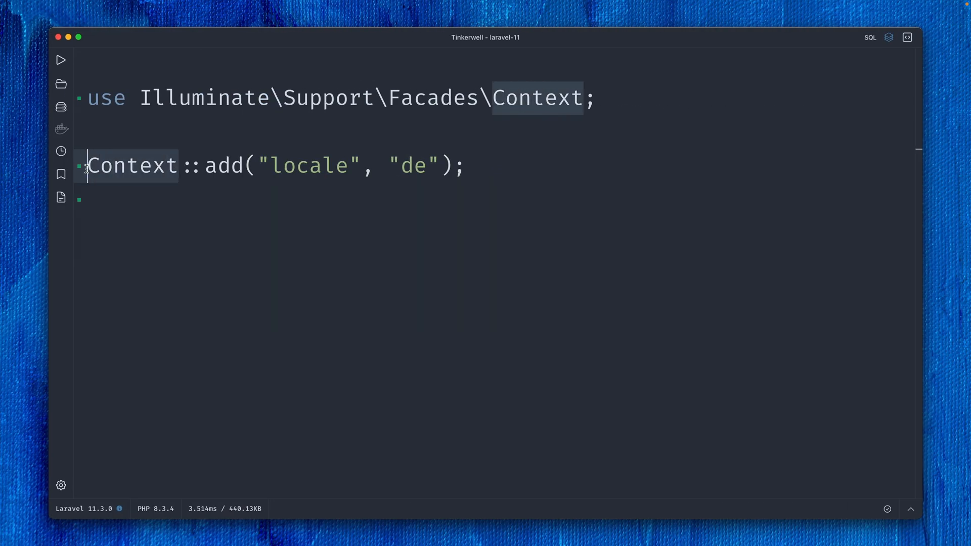
left_click(261, 206)
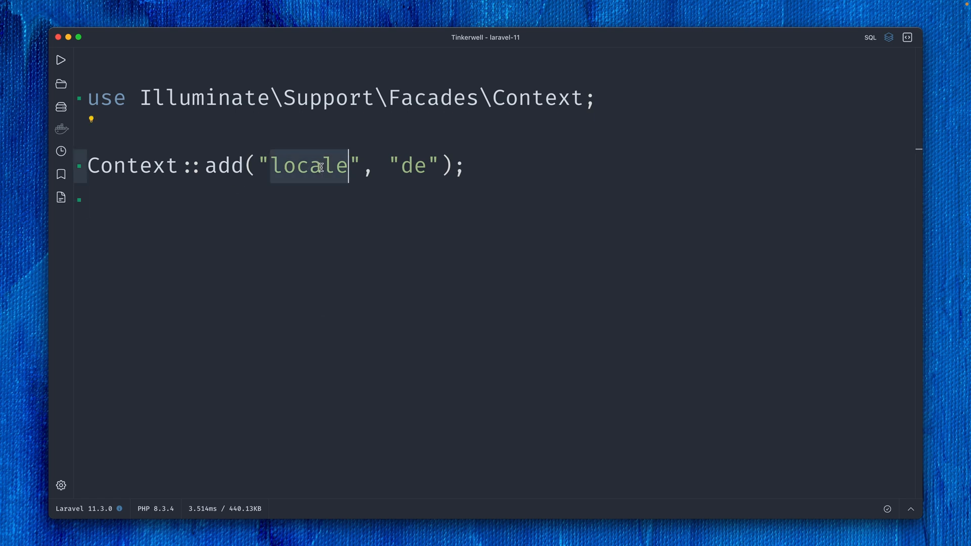
left_click(425, 165)
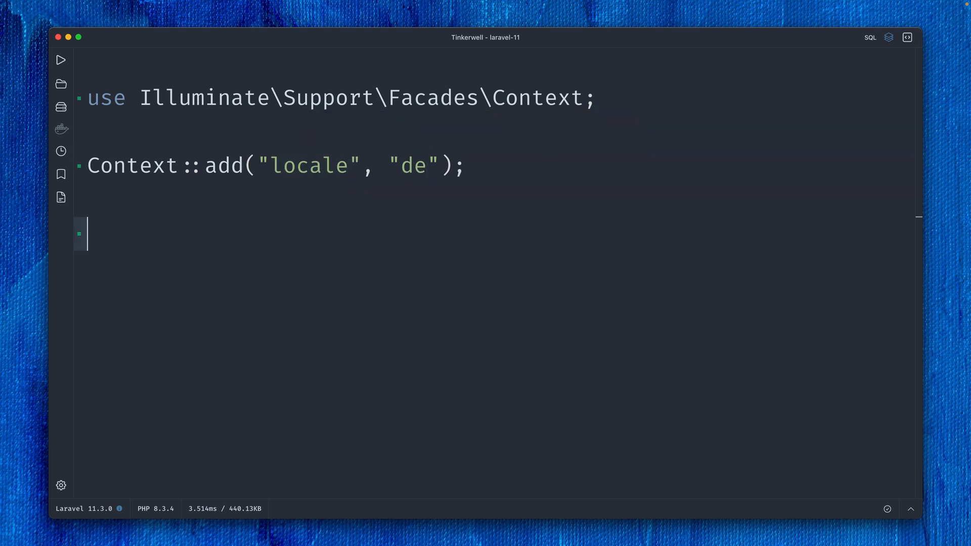
Step: Add $locale = Context::get("locale") and Context::all(); below it, then run the script
type("$locale")
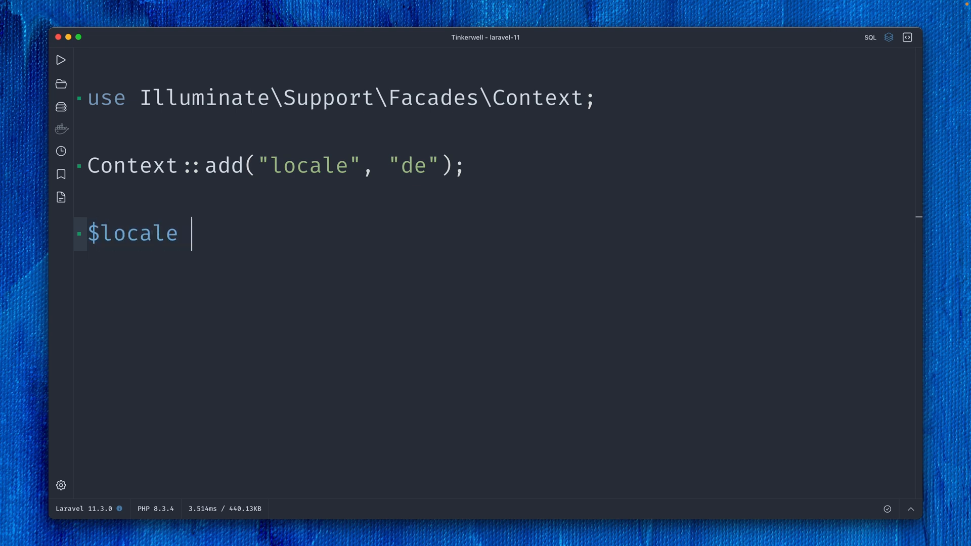
type("= Context::get('$key', $default")
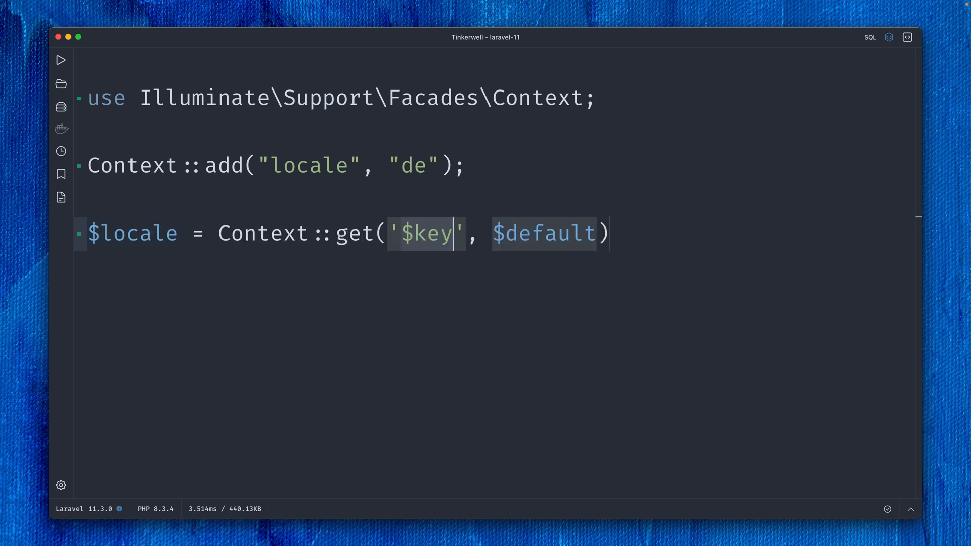
type("locale")
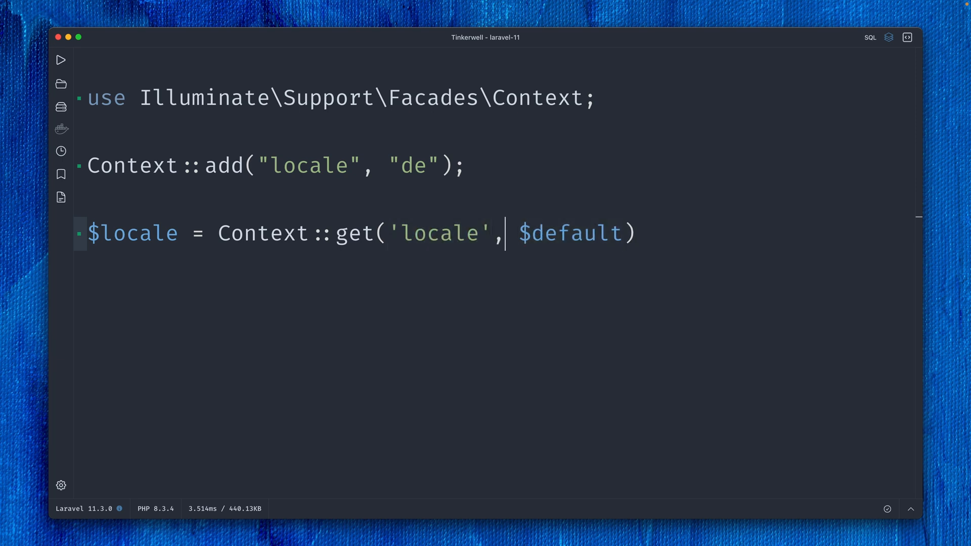
key("Backspace")
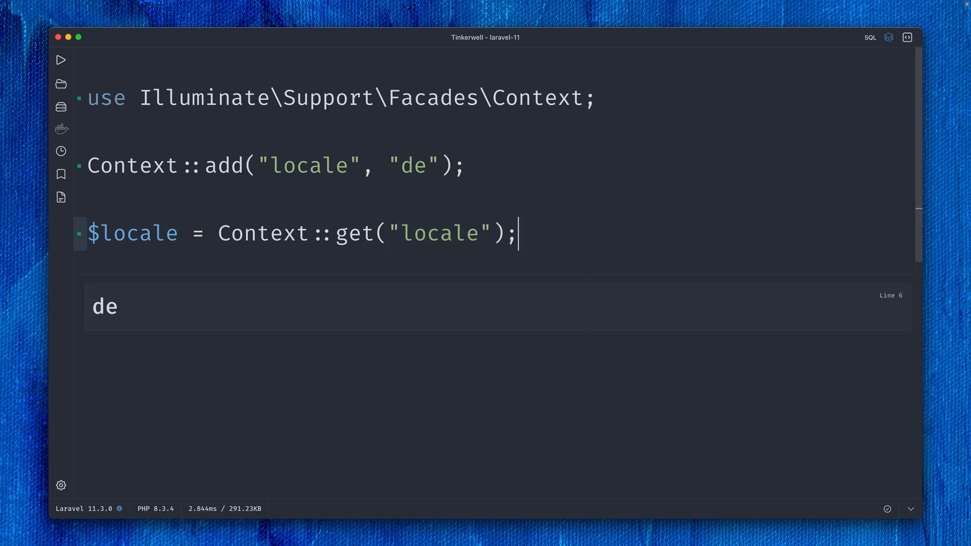
type("Contex")
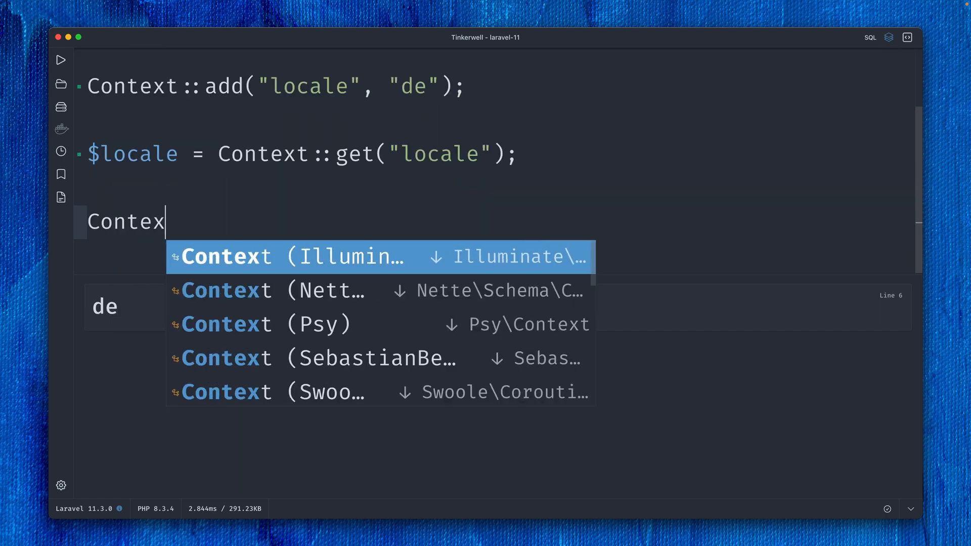
type("::all();")
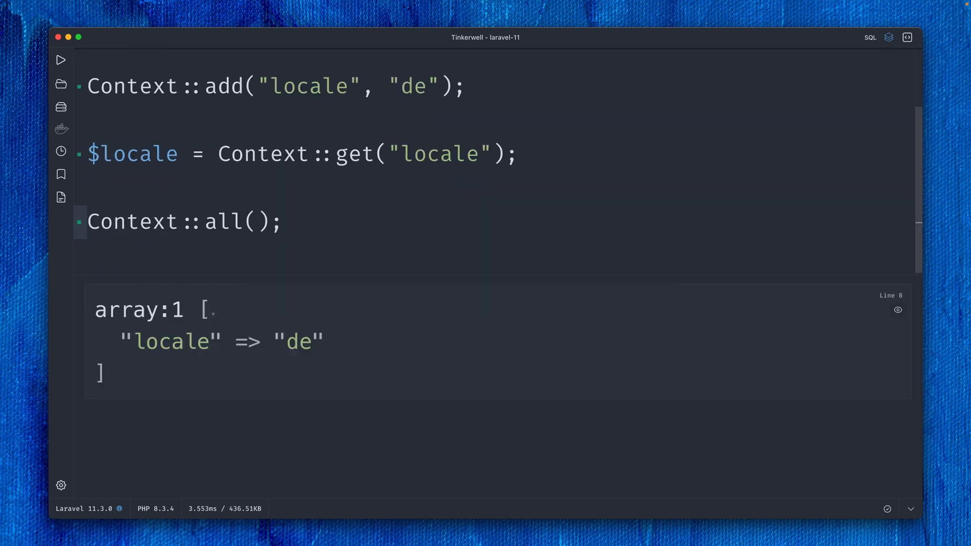
mouse_move(461, 216)
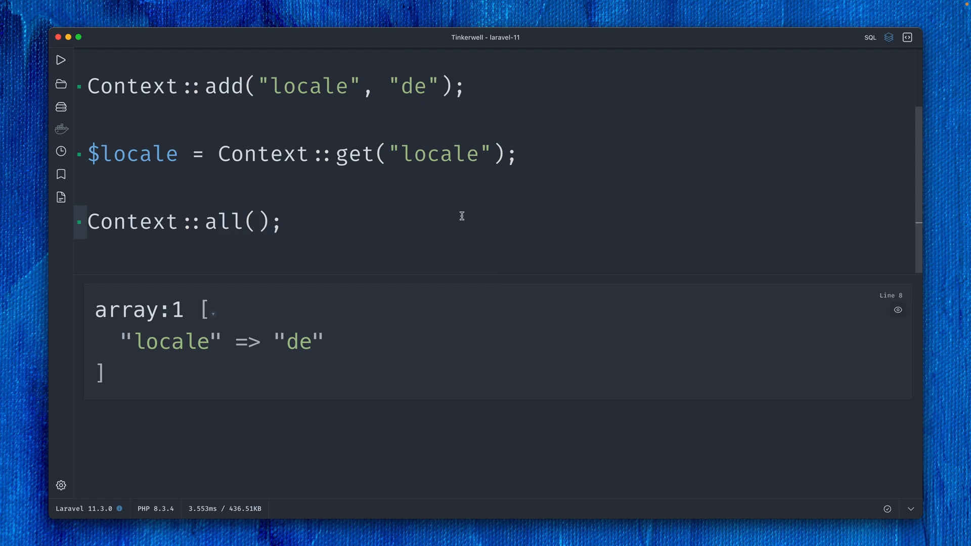
mouse_move(458, 215)
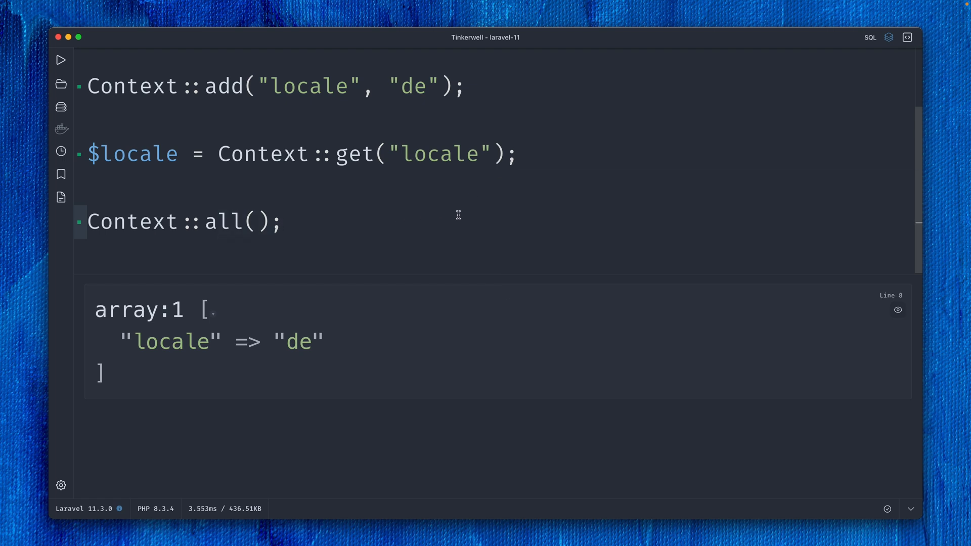
mouse_move(406, 207)
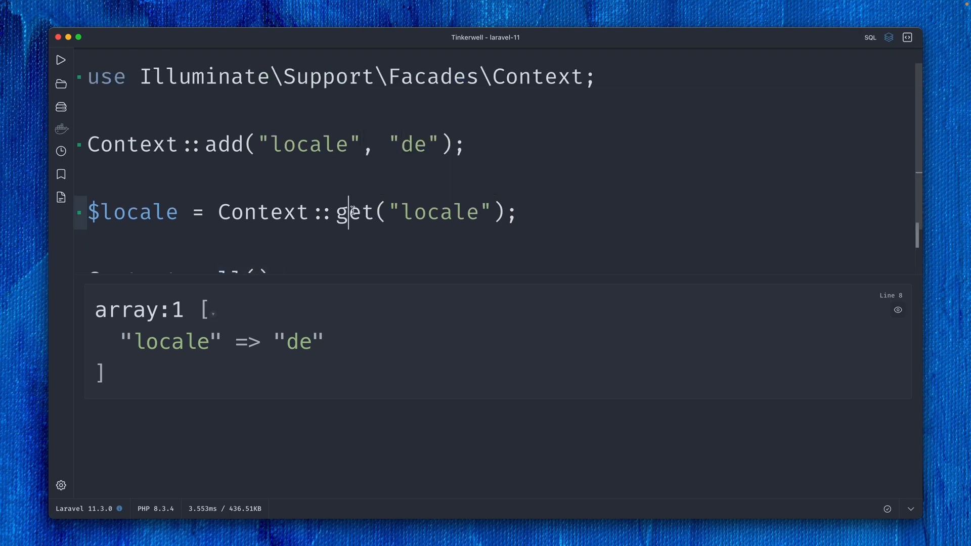
Step: Change Context::get to Context::pull and rerun, leaving Context::all() empty
type("pull")
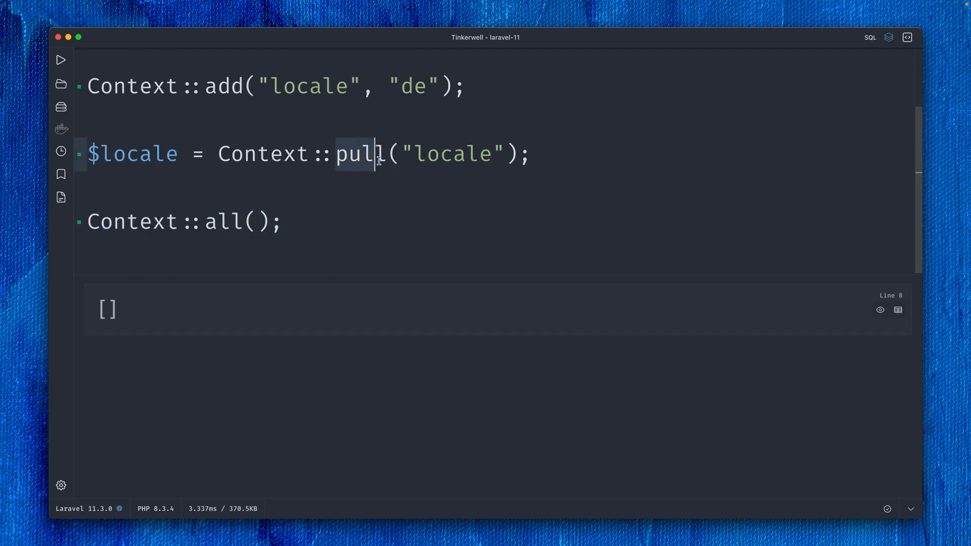
left_click(530, 153)
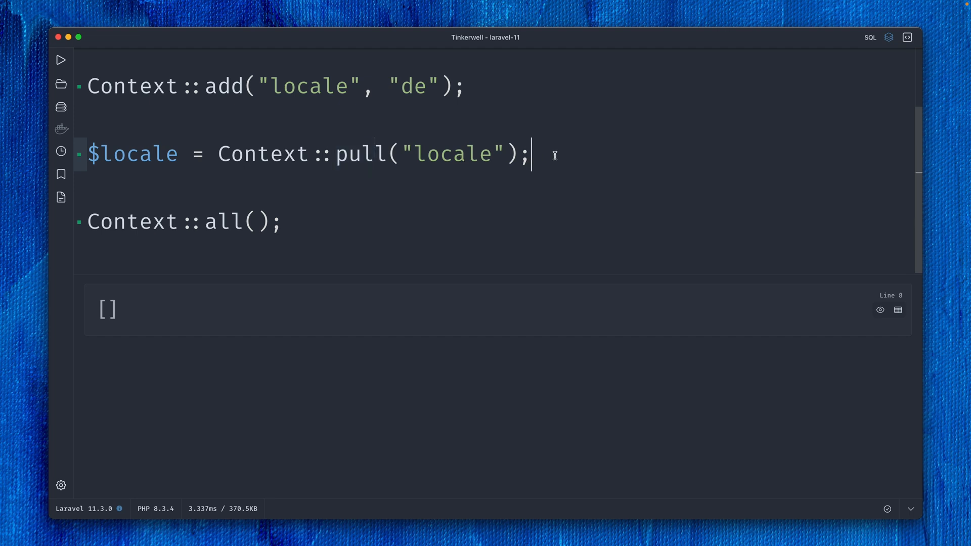
double_click(132, 154)
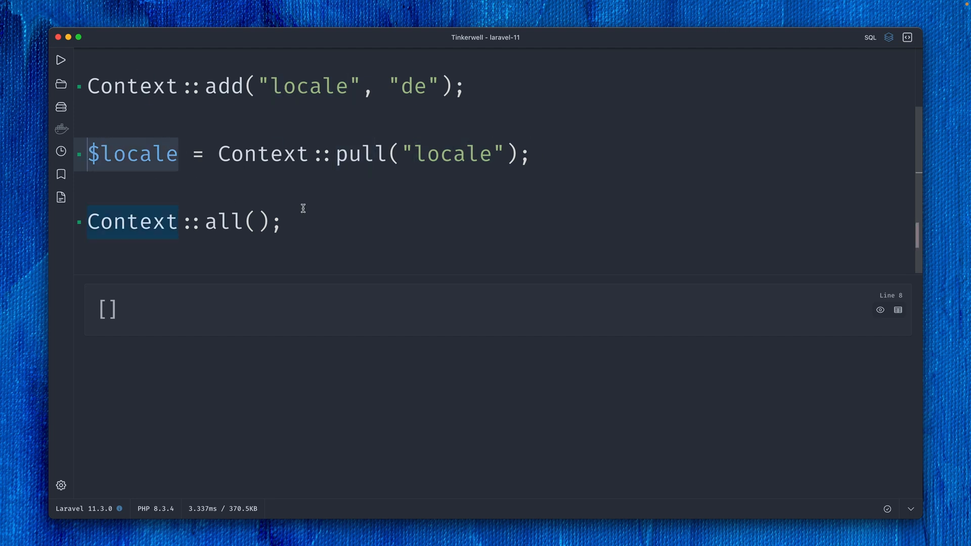
left_click(283, 222)
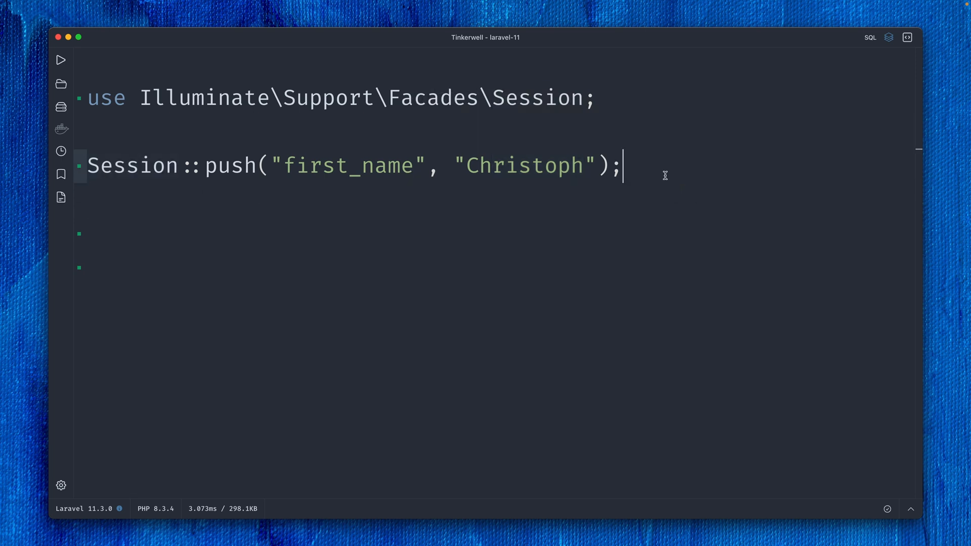
Step: Check Session::has("first_name") || Session::has("user_name") after pushing first_name Christoph
type("Session")
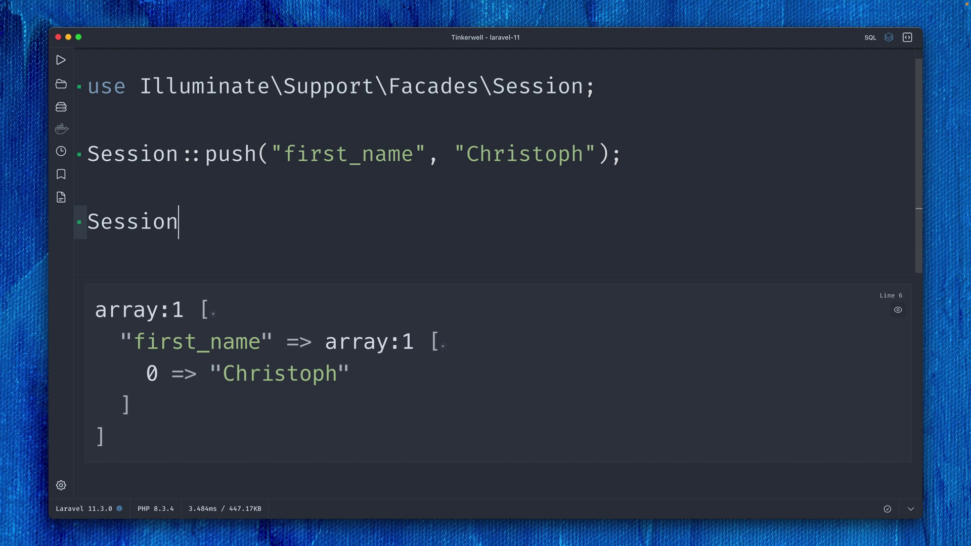
type("::")
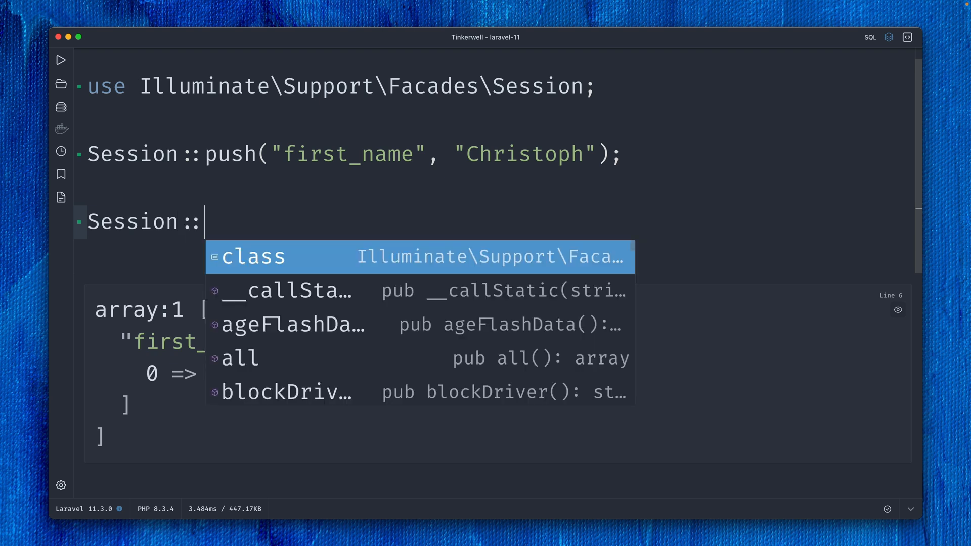
type("has(\"first_name\");")
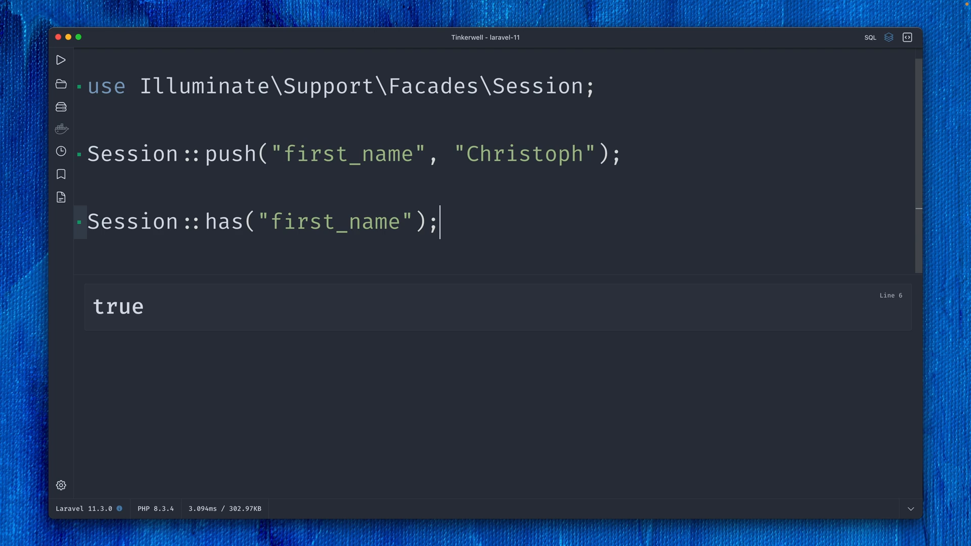
type("|| S")
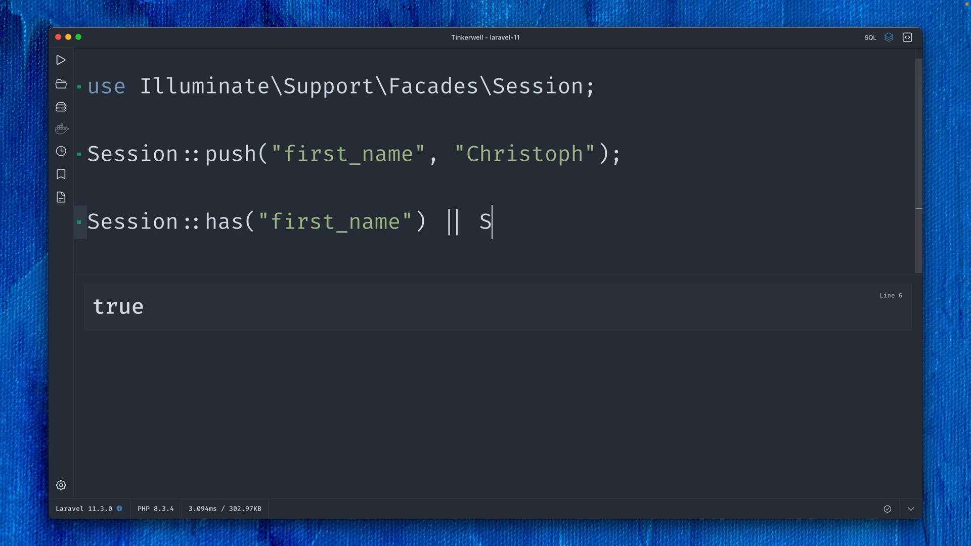
type("ession::has")
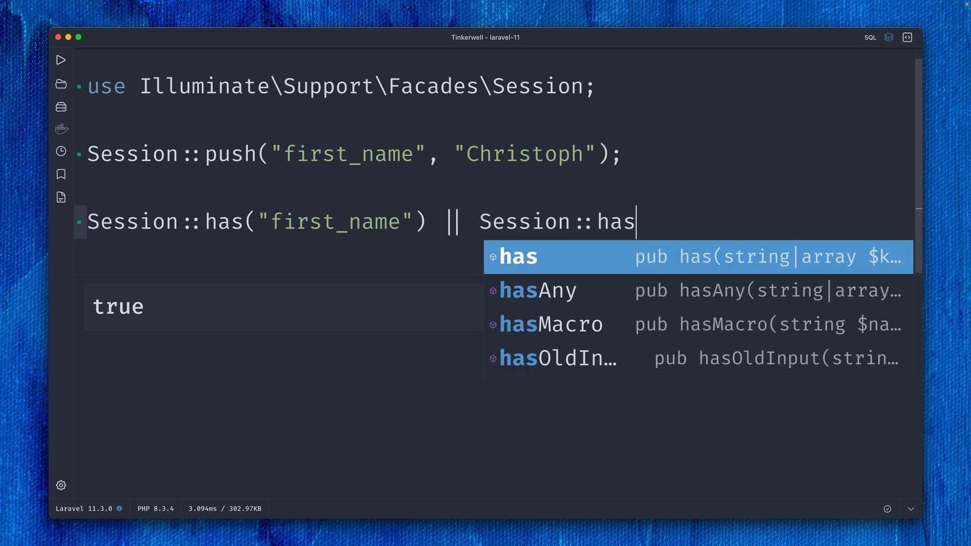
type("(\"user_name\")")
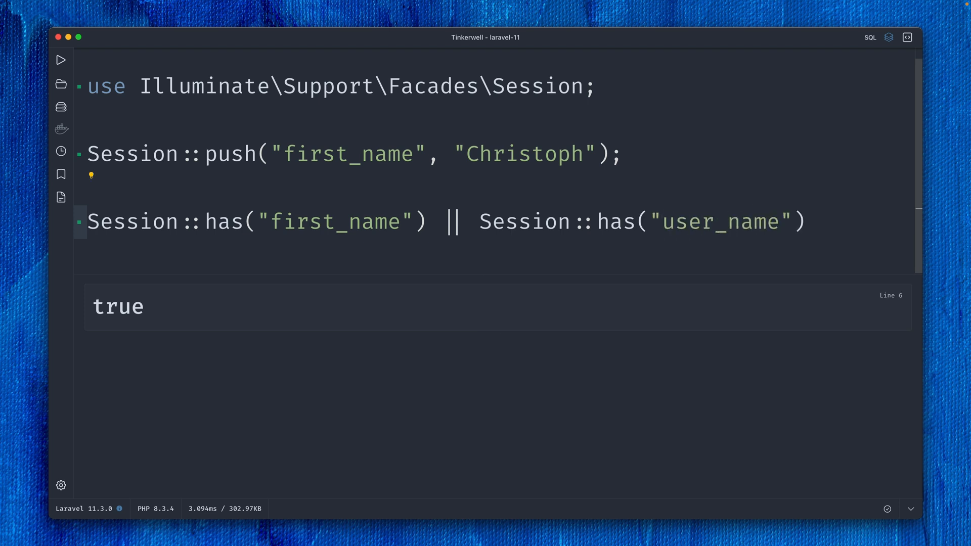
type(";")
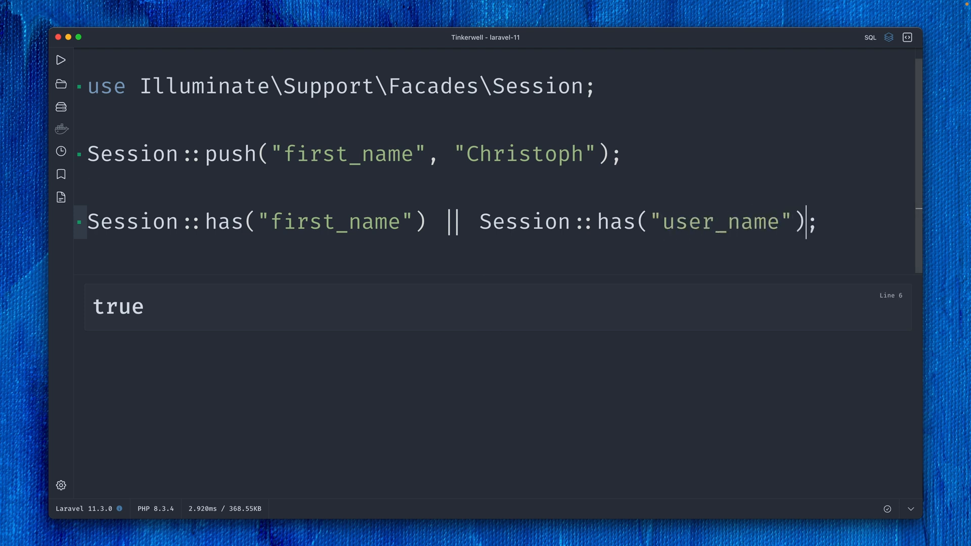
mouse_move(660, 180)
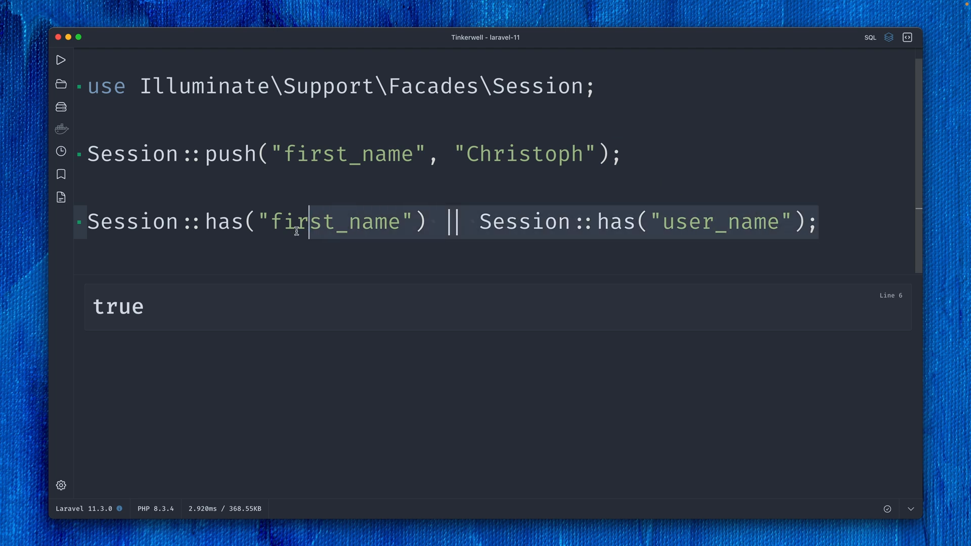
mouse_move(222, 221)
type("Session::hasAny(")
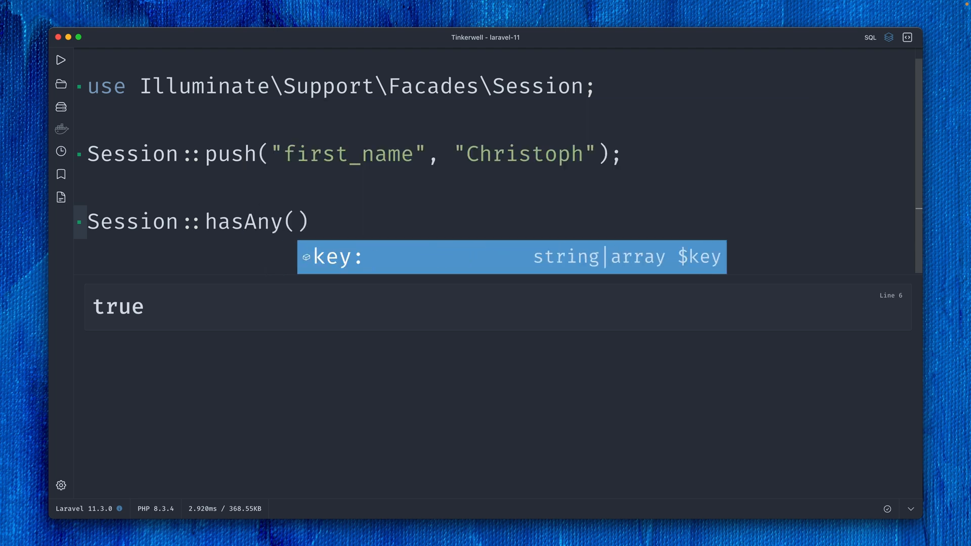
Step: Rewrite the check as Session::hasAny(["first_name", "user_name"]) and run it
type("[\"first_")
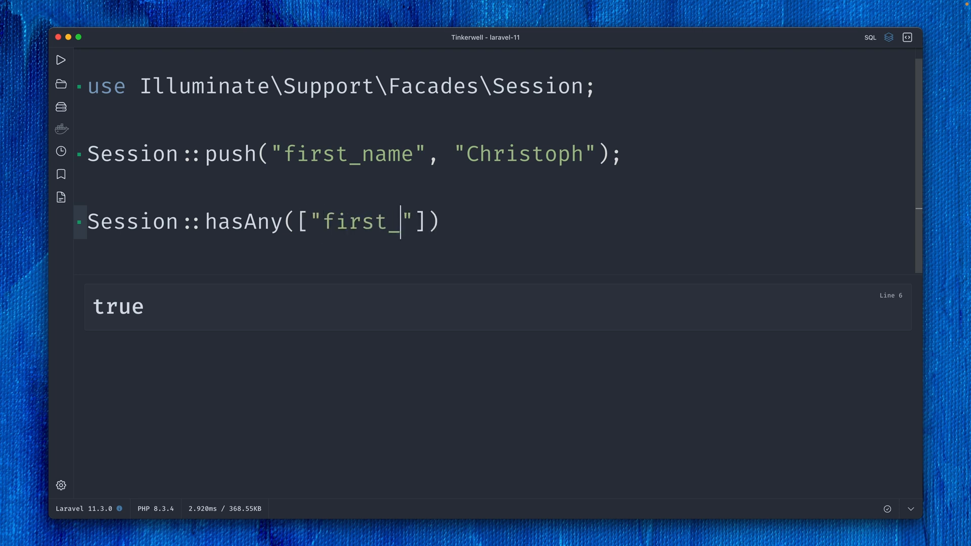
type("name\",")
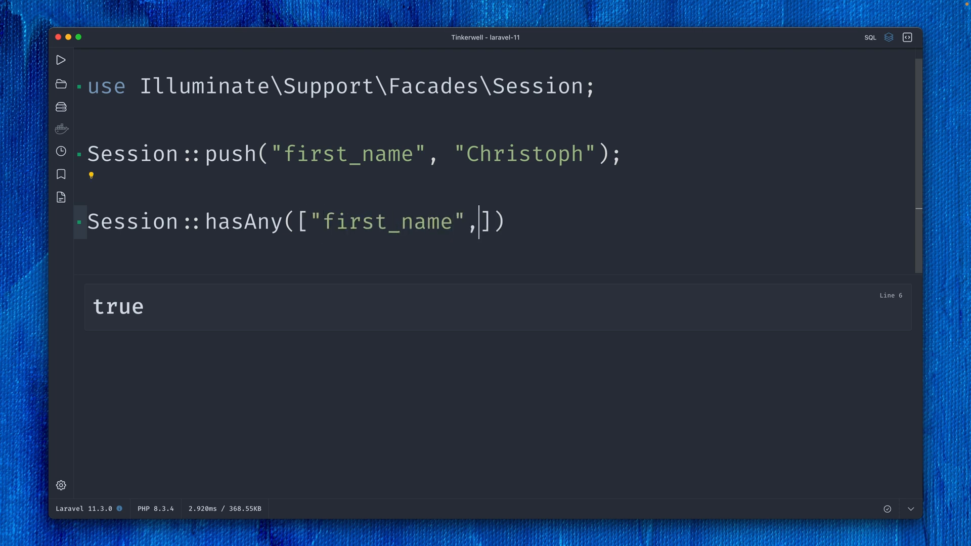
type("\"user_name")
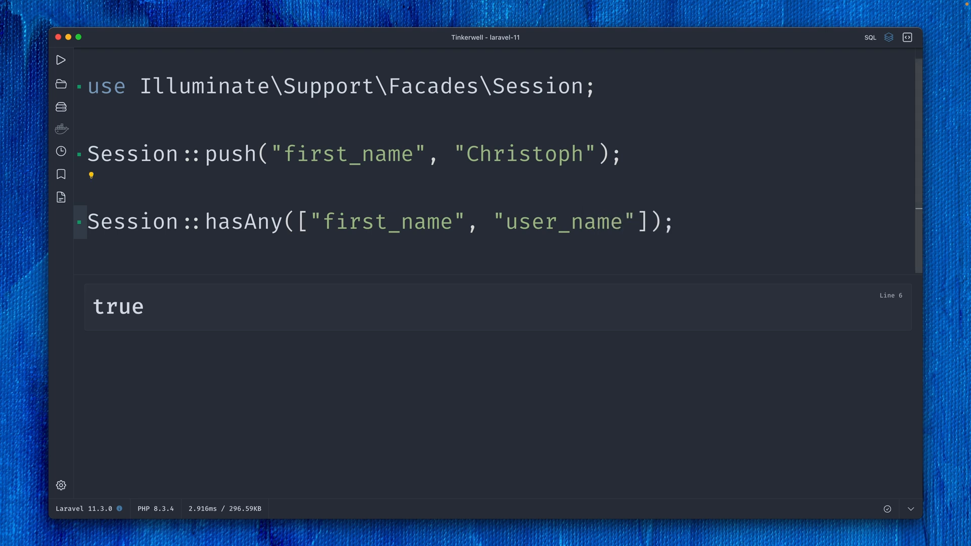
left_click(634, 221)
type("$user = User::first(")
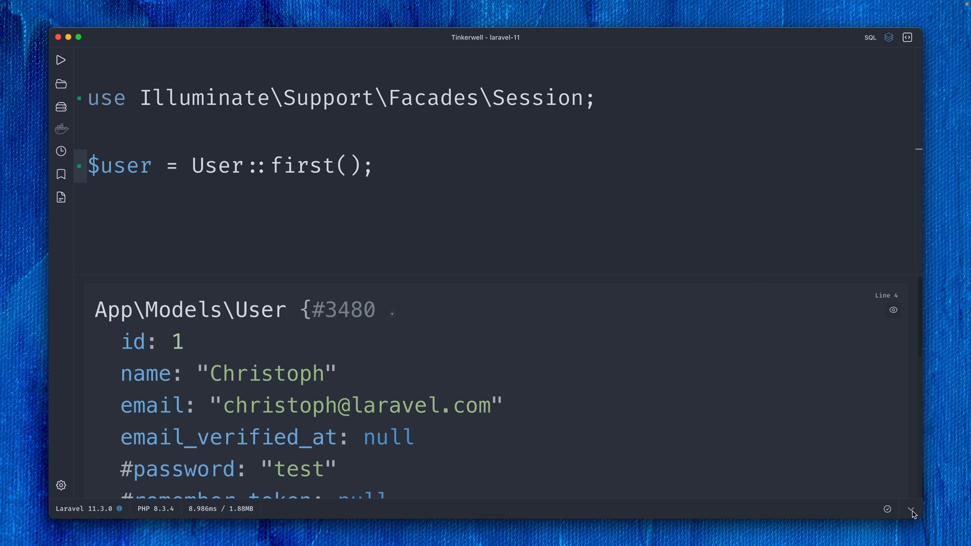
Step: Test !is_null($user->info) (false) and $user->name (true), then revert to info
left_click(910, 508)
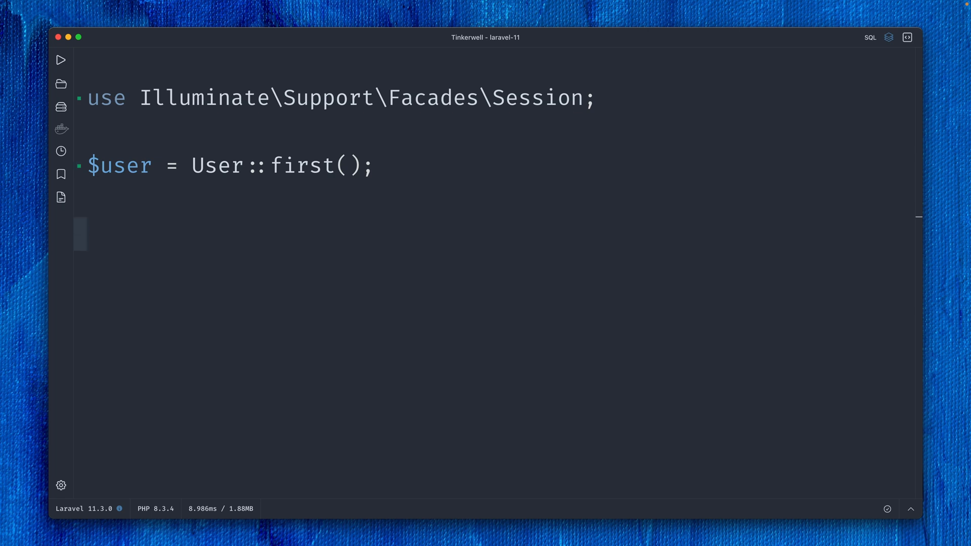
type("$user->")
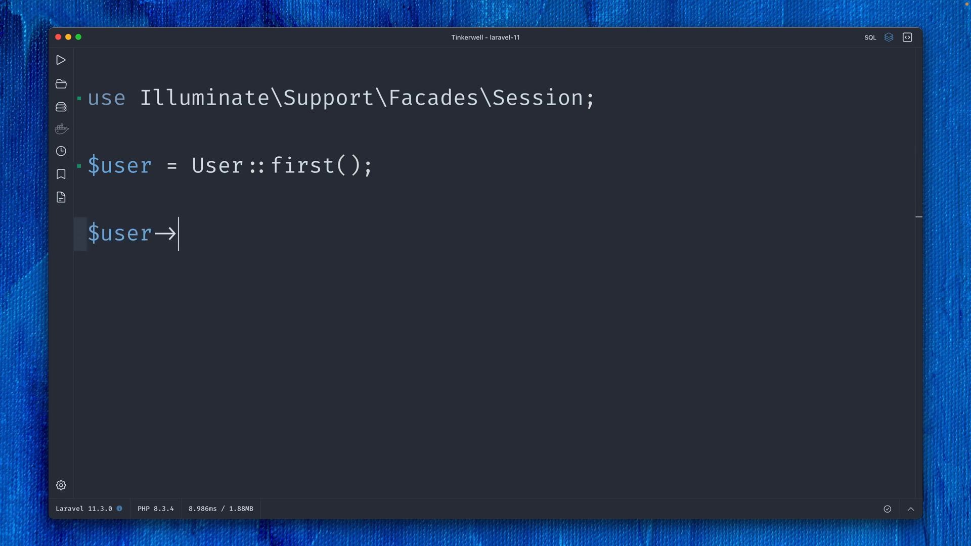
type("info;")
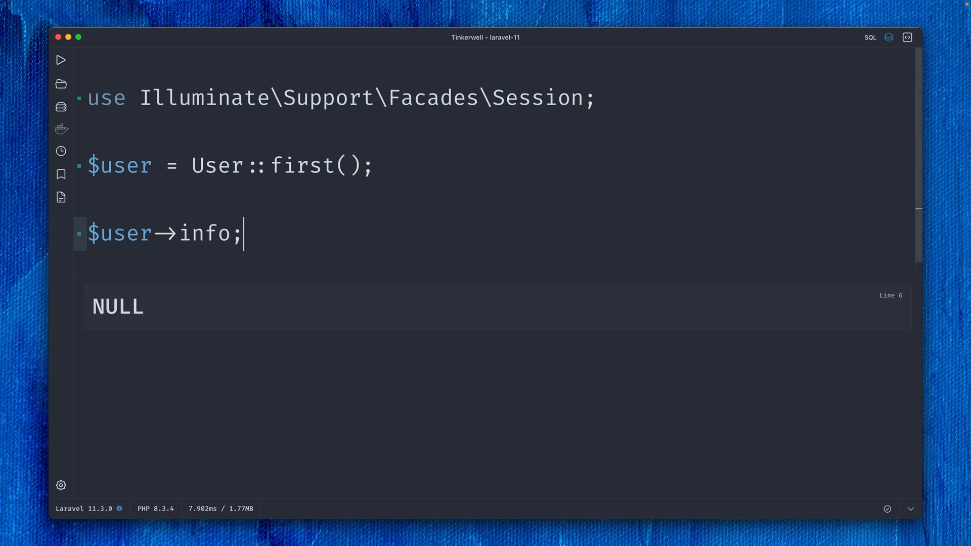
type("!")
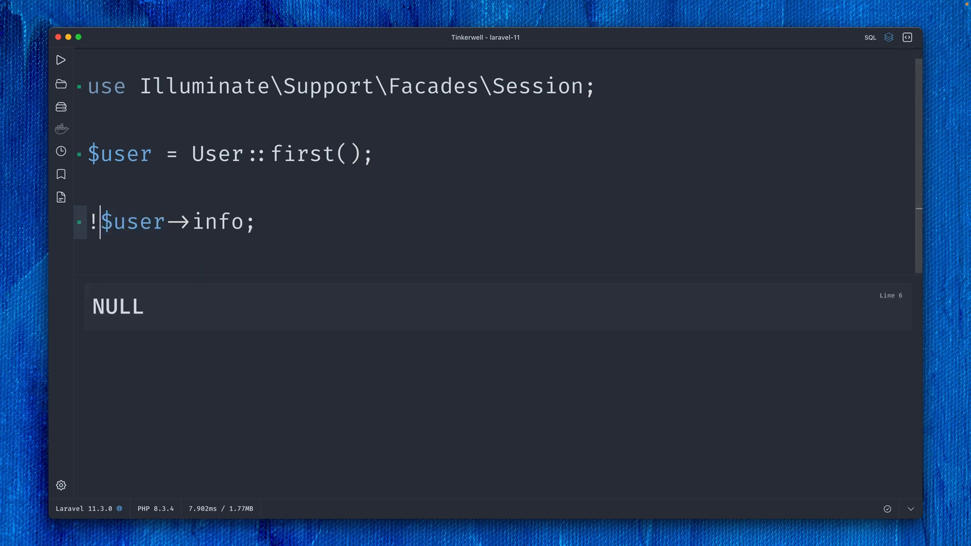
type("is_null(")
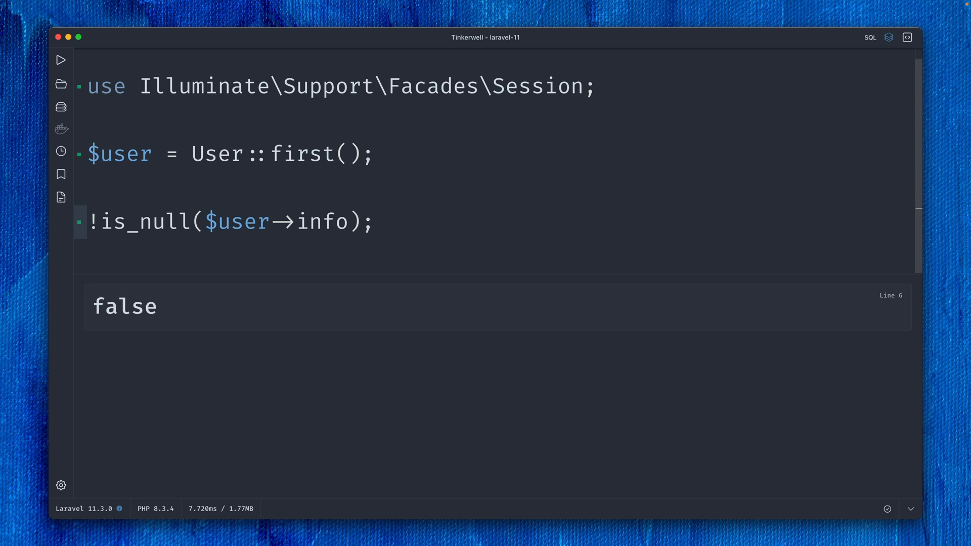
type("name")
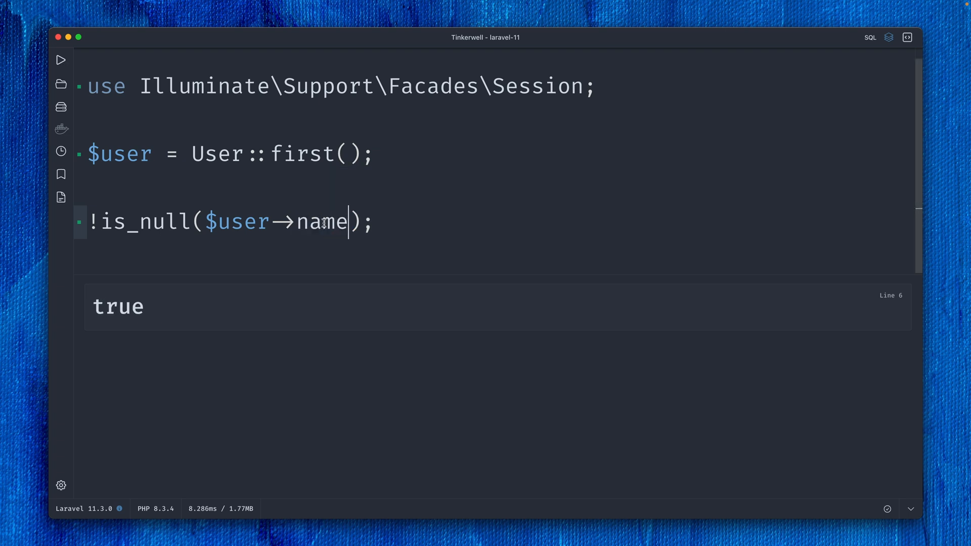
type("info")
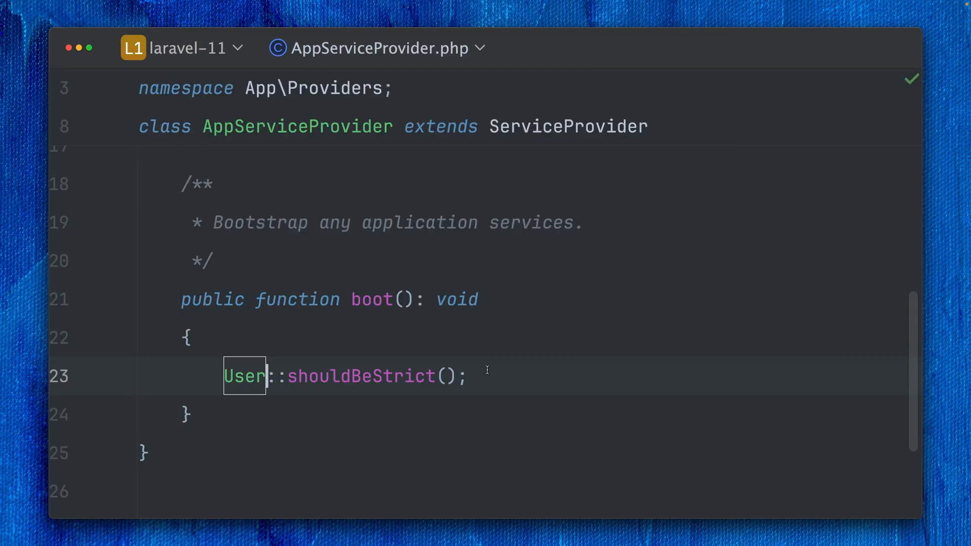
Step: Show User::shouldBeStrict() inside AppServiceProvider's boot() method
left_click(471, 375)
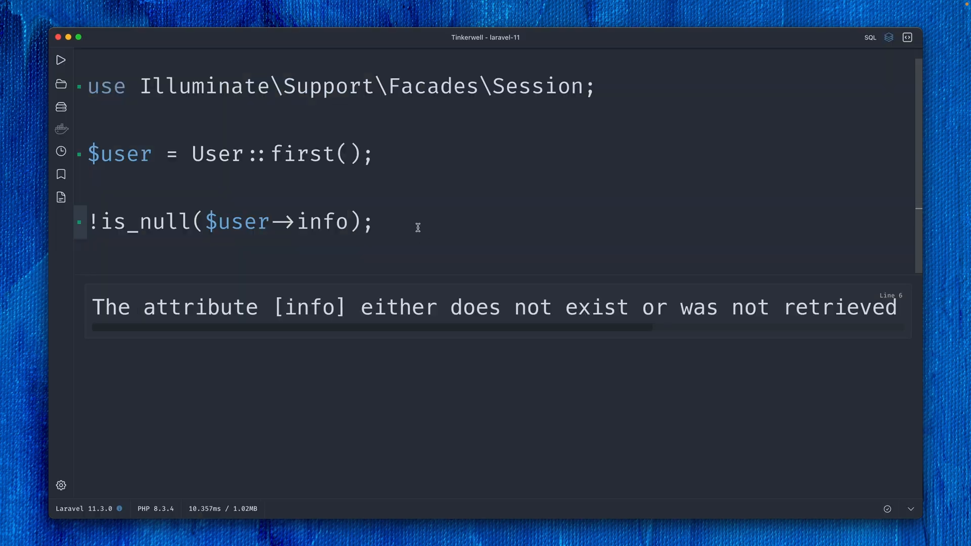
mouse_move(421, 317)
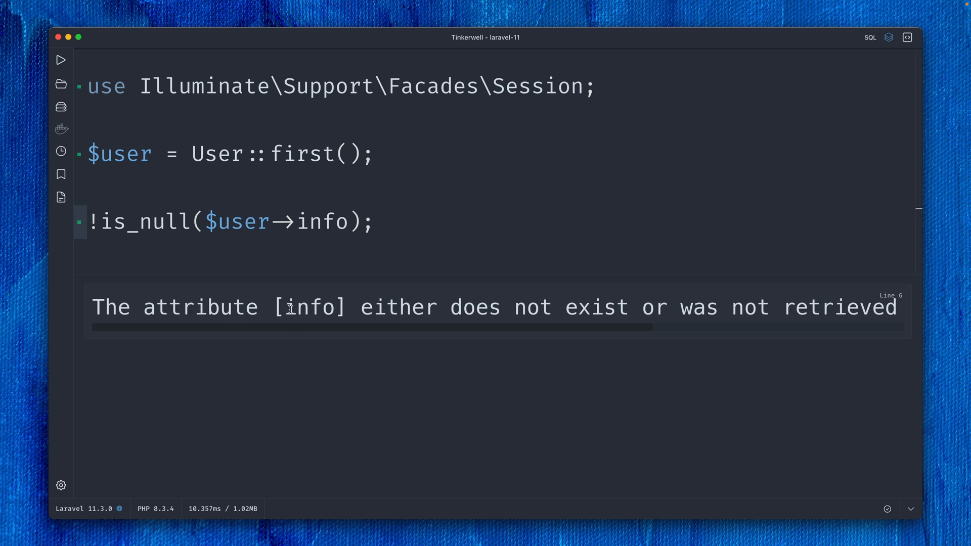
scroll("right", 3)
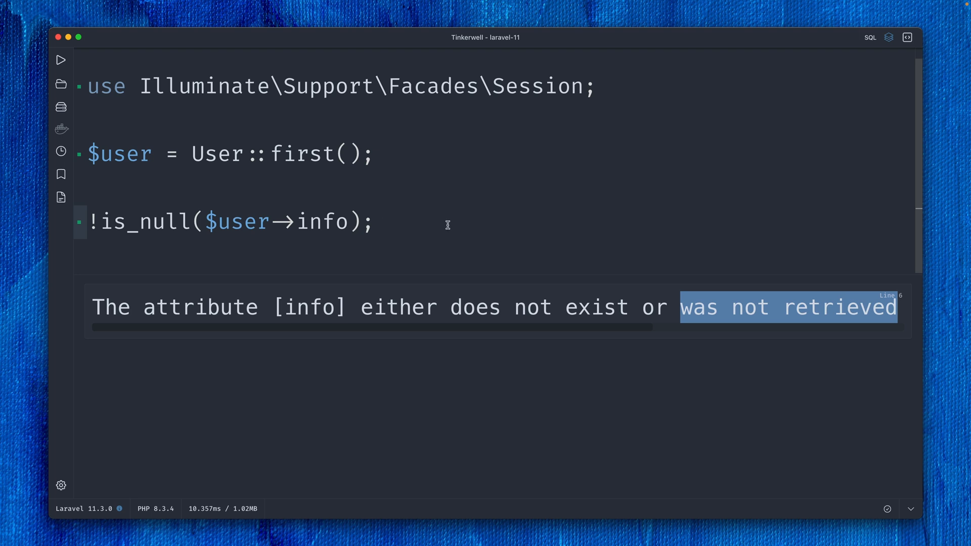
Step: Check array_key_exists("info", $user->getAttributes()) (false) and with "name" (true)
left_click(175, 221)
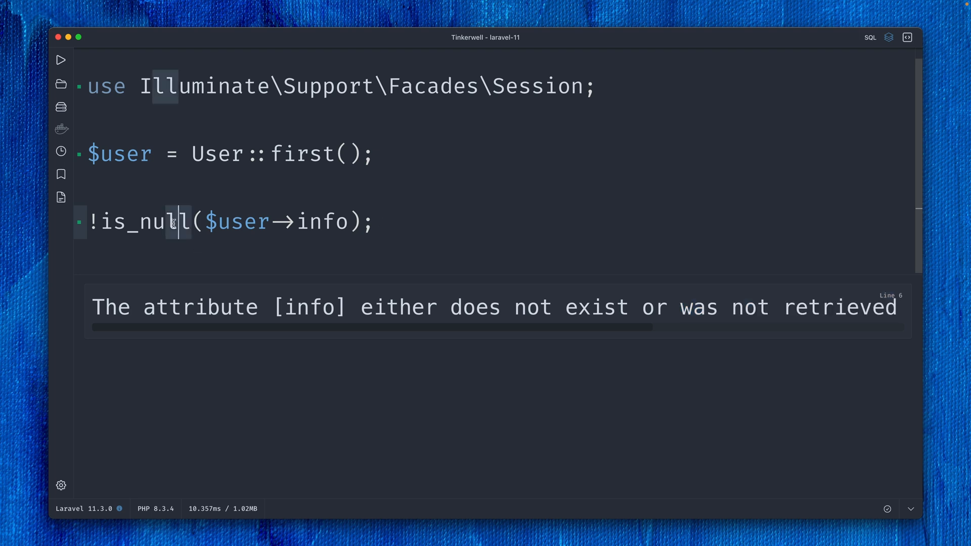
type("array")
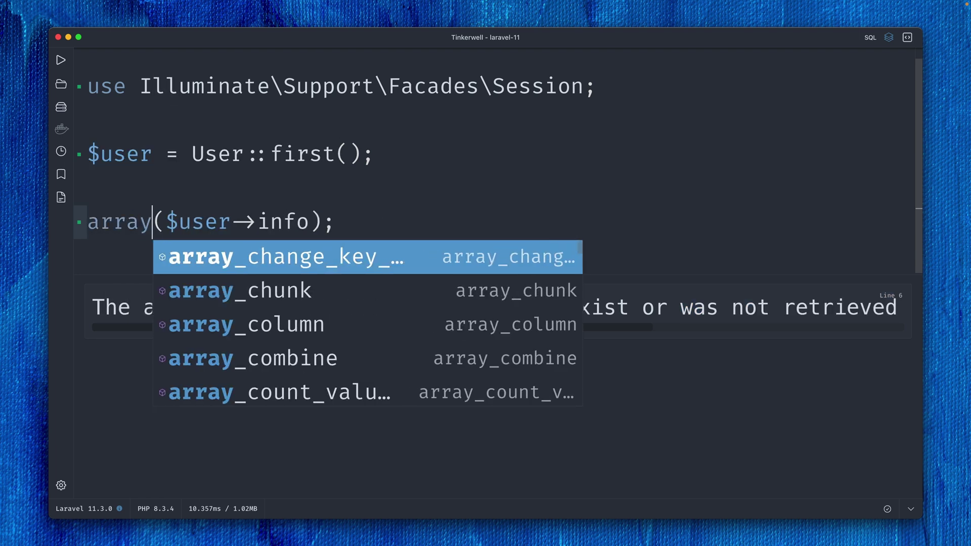
type("_key_exists")
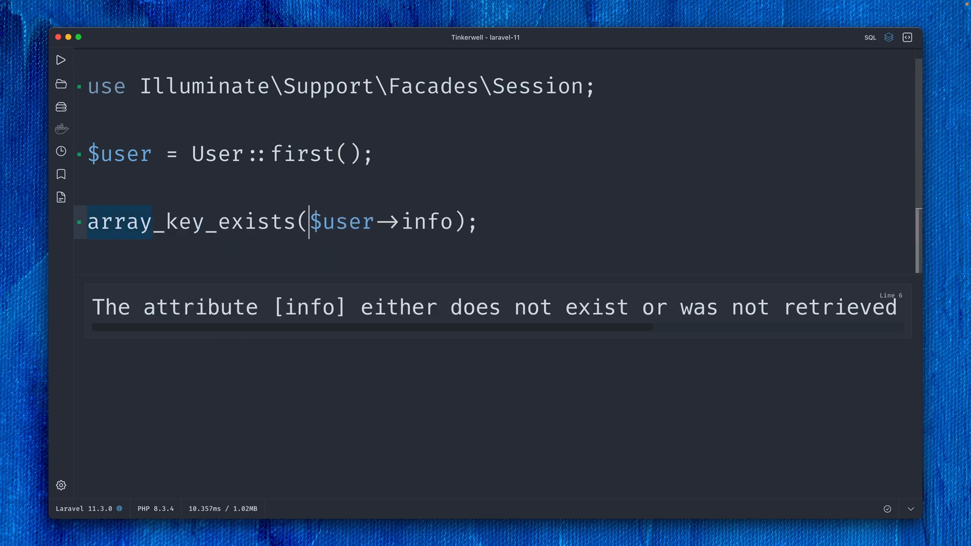
key("Backspace")
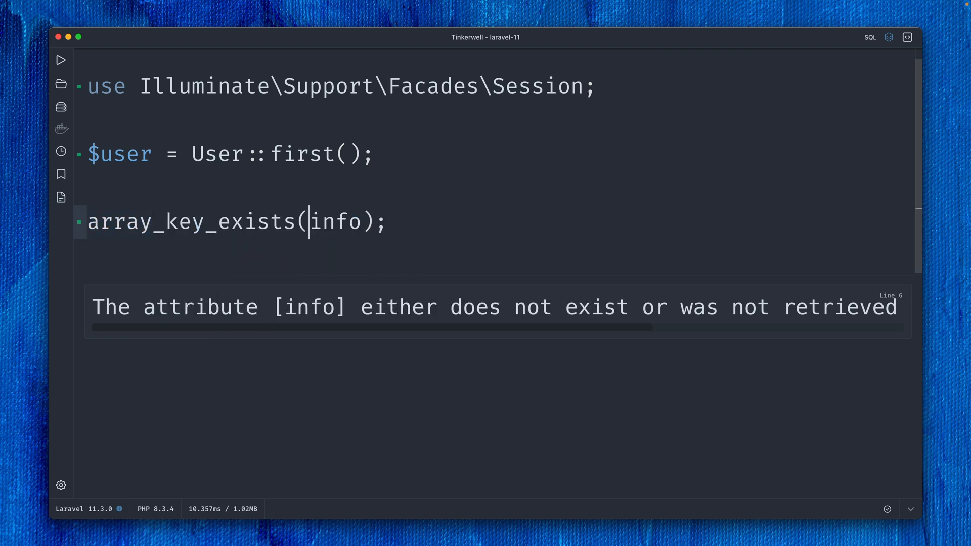
type("'info', $user->getAtt")
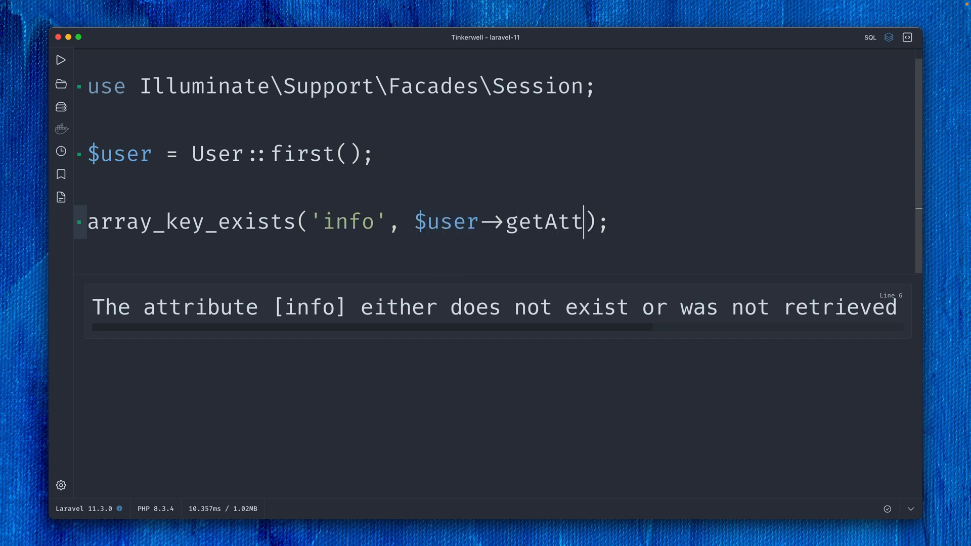
type("ributes()")
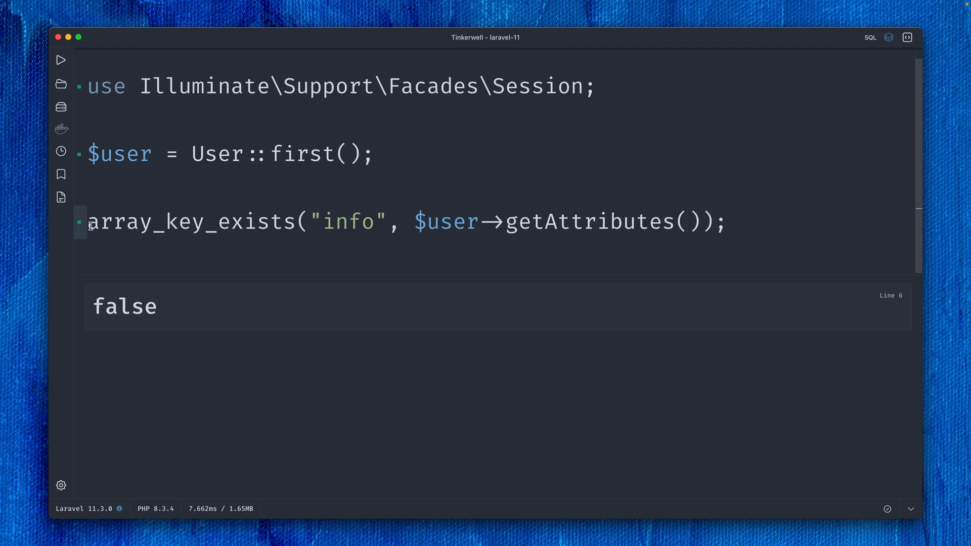
mouse_move(588, 221)
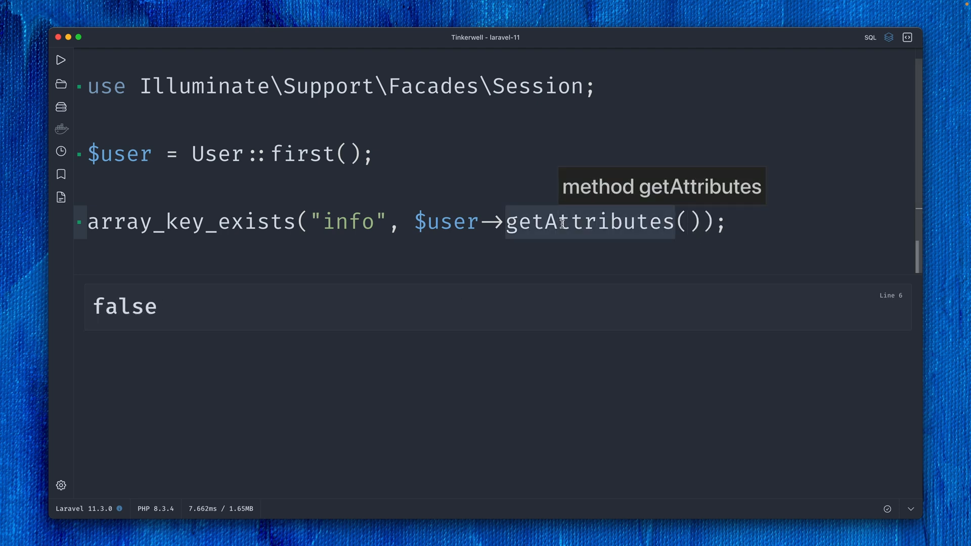
mouse_move(733, 223)
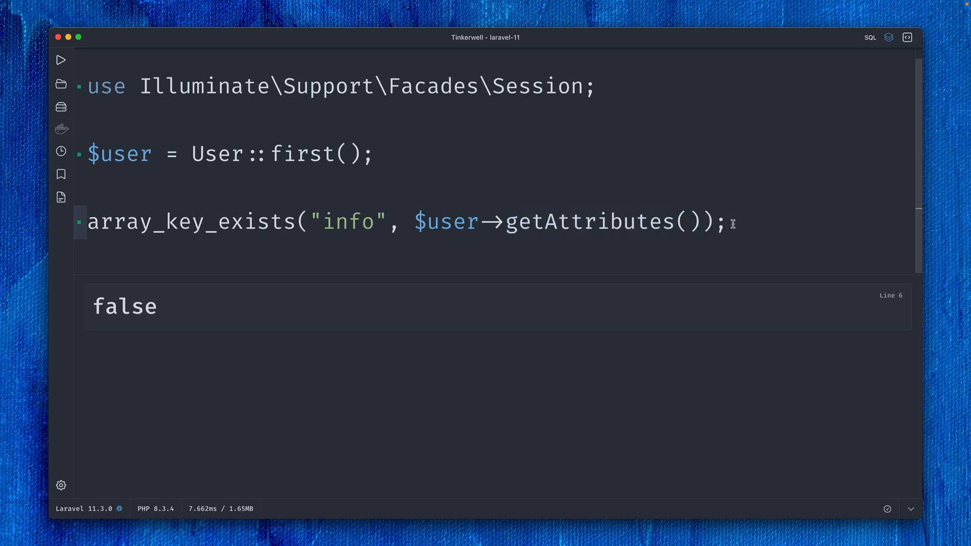
mouse_move(350, 221)
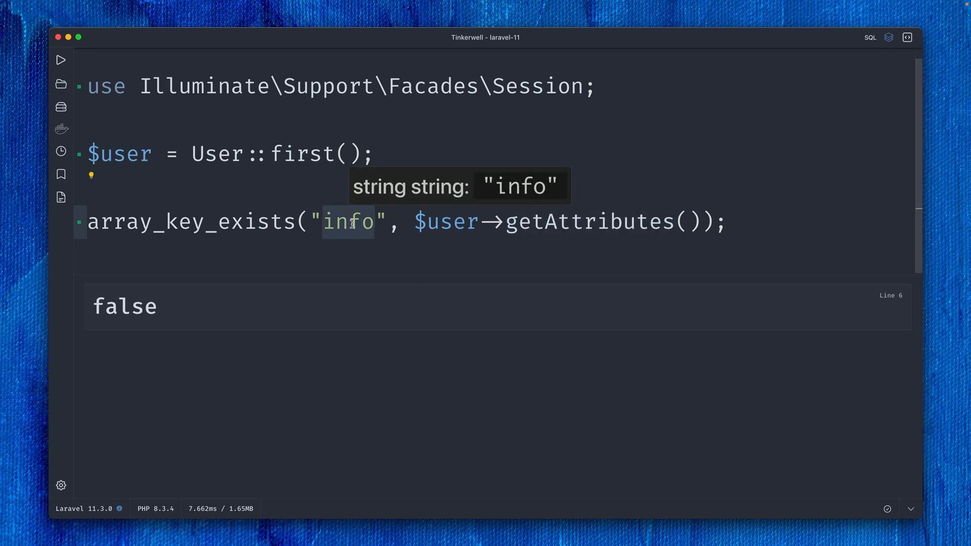
type("name")
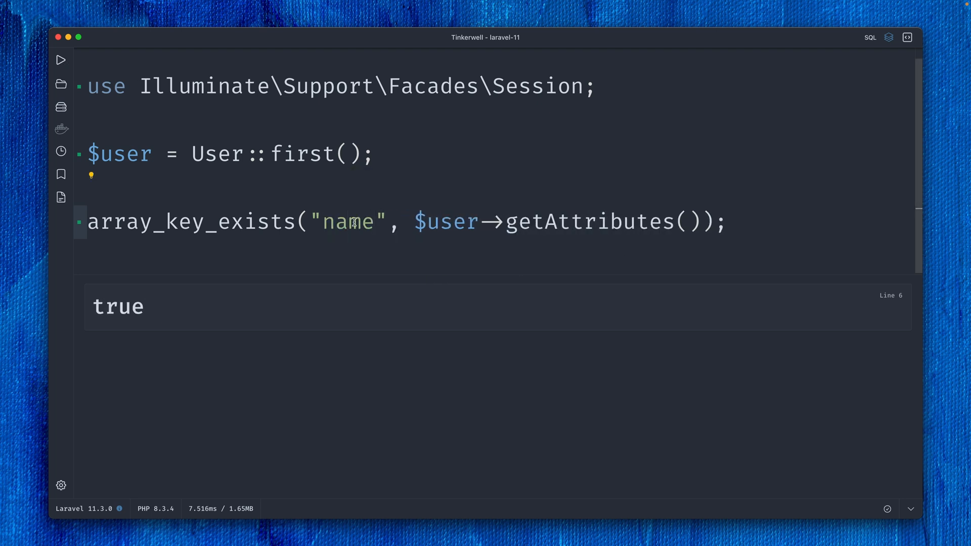
type("info(): Attribute")
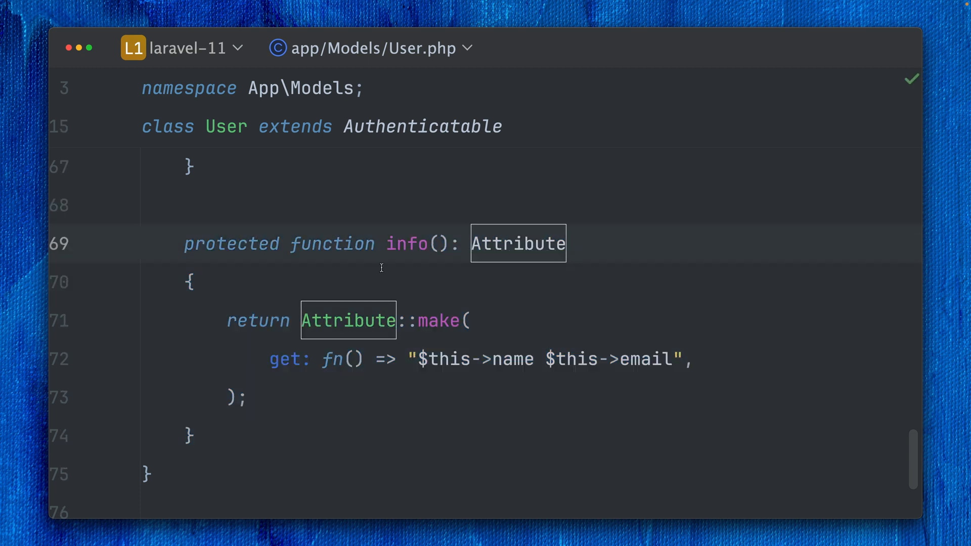
Step: Highlight the info() Attribute accessor in app/Models/User.php
double_click(406, 243)
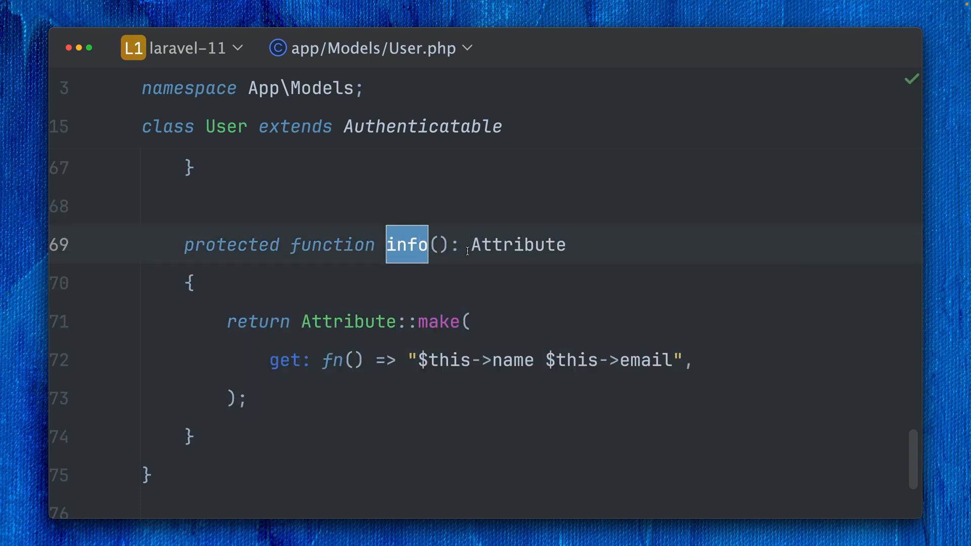
double_click(519, 244)
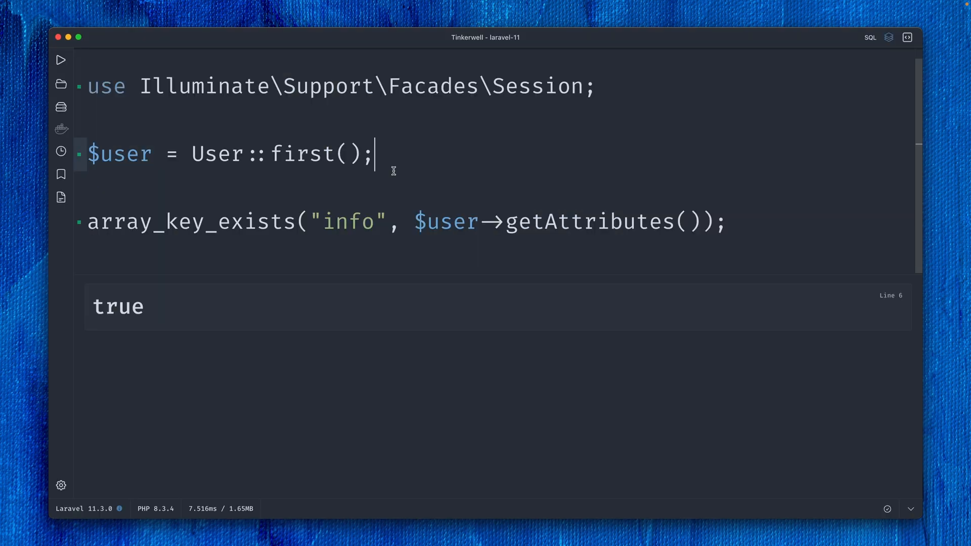
Step: Rerun the array_key_exists("info", $user->getAttributes()) snippet, which returns false for the info accessor
type("return $us")
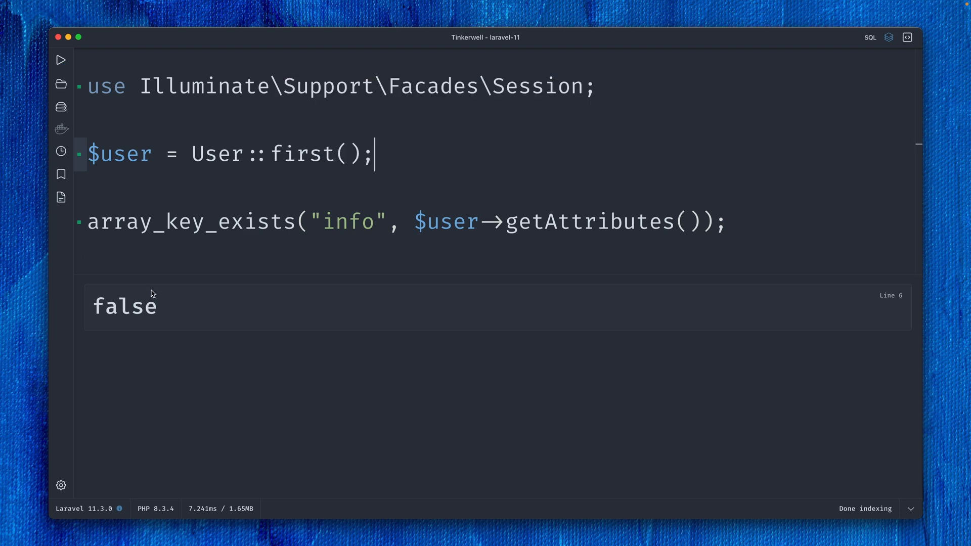
mouse_move(198, 286)
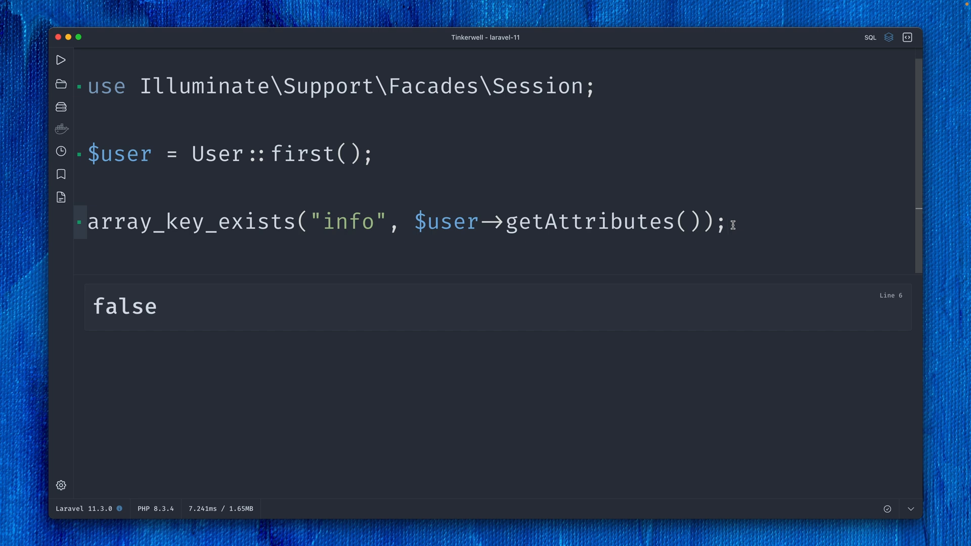
mouse_move(137, 222)
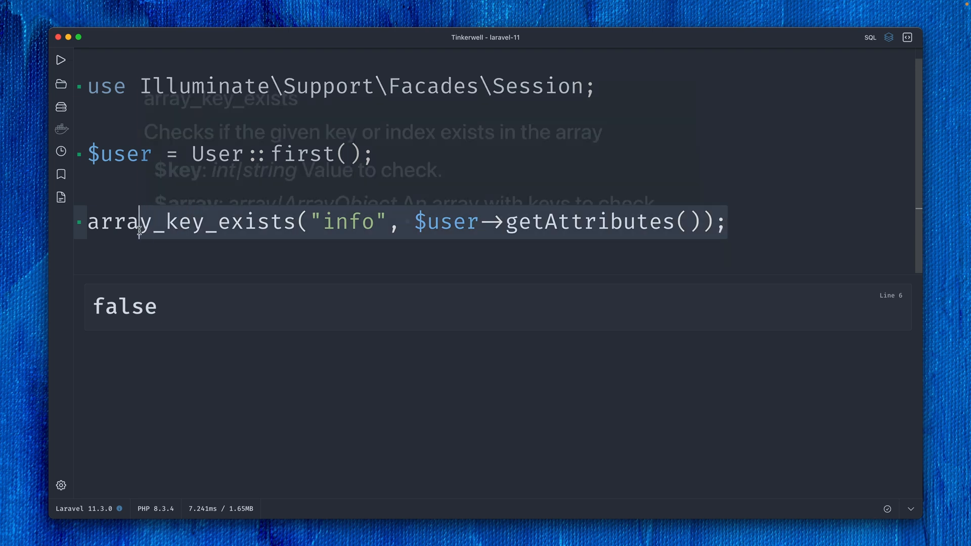
Step: Call $user->hasAttribute('info'), then change its argument to 'name', then 'something_else'
type("$user-")
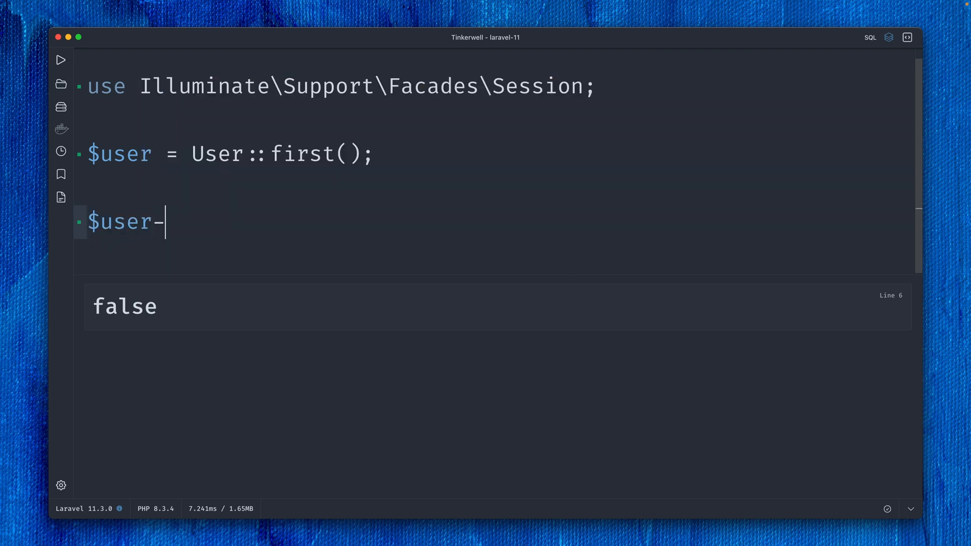
type(">hasAttribute")
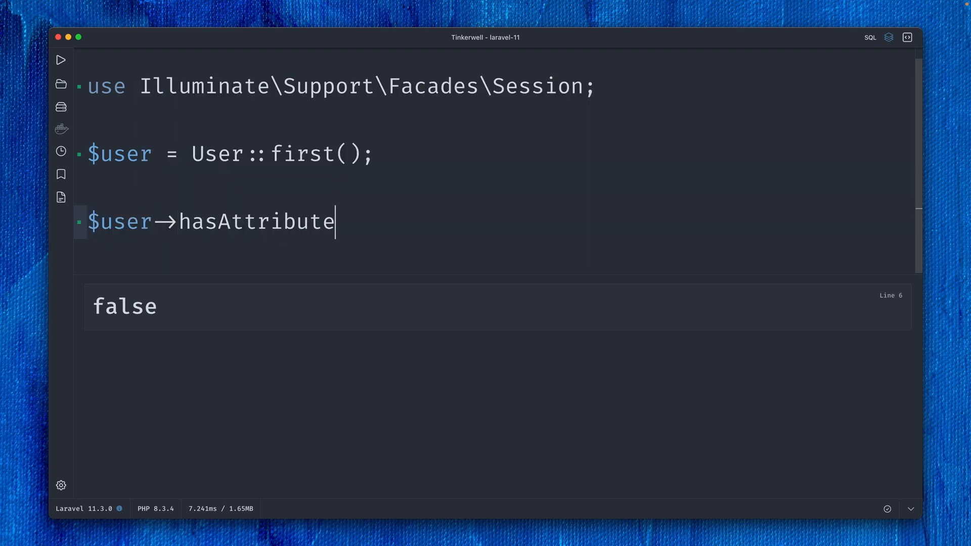
type("('info')")
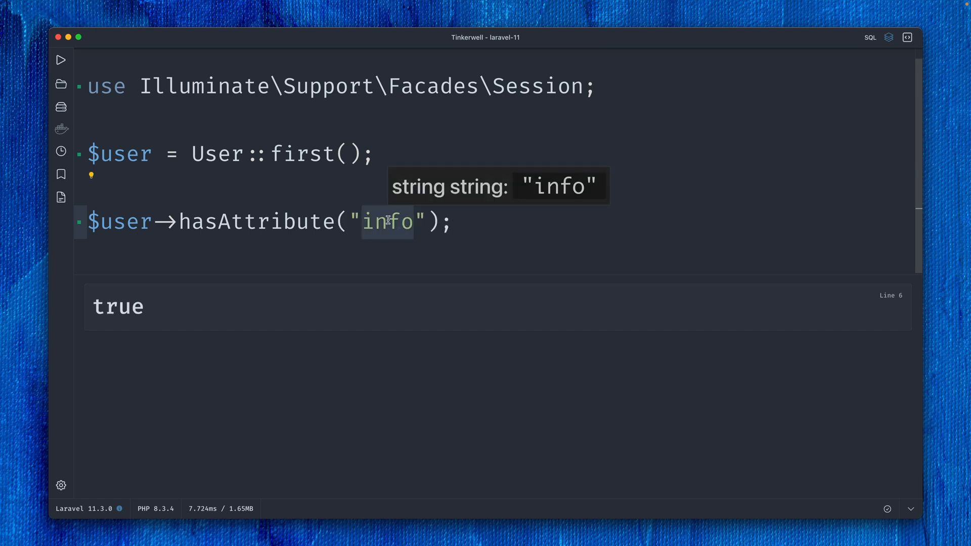
type("name")
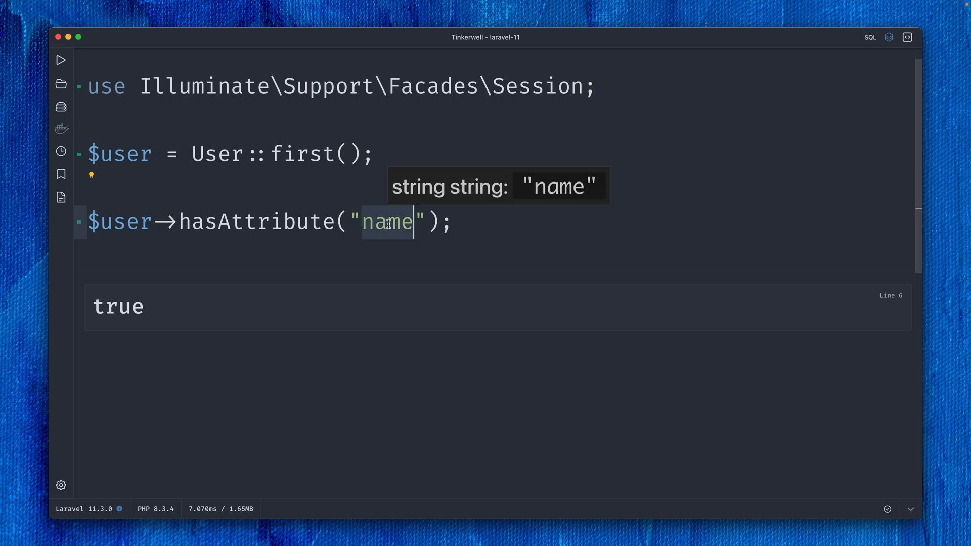
type("something_else")
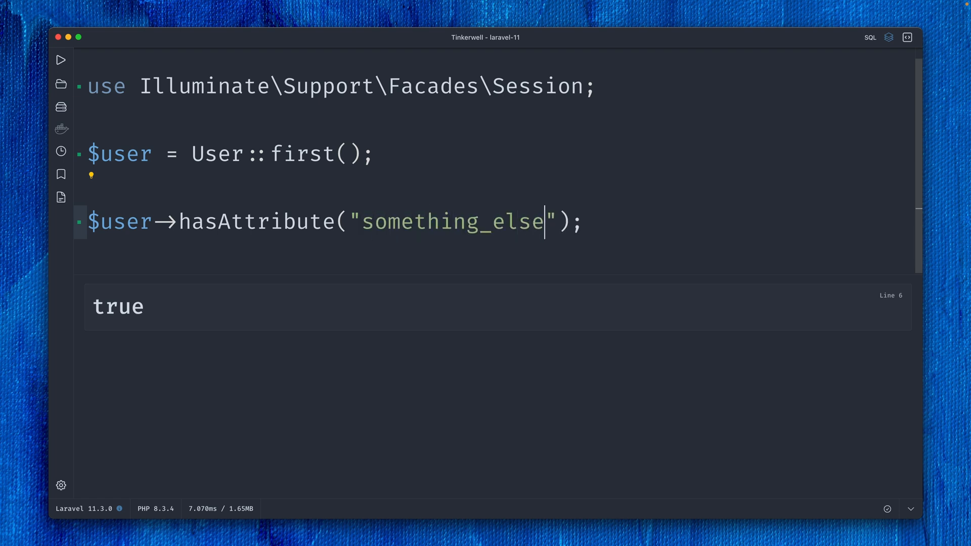